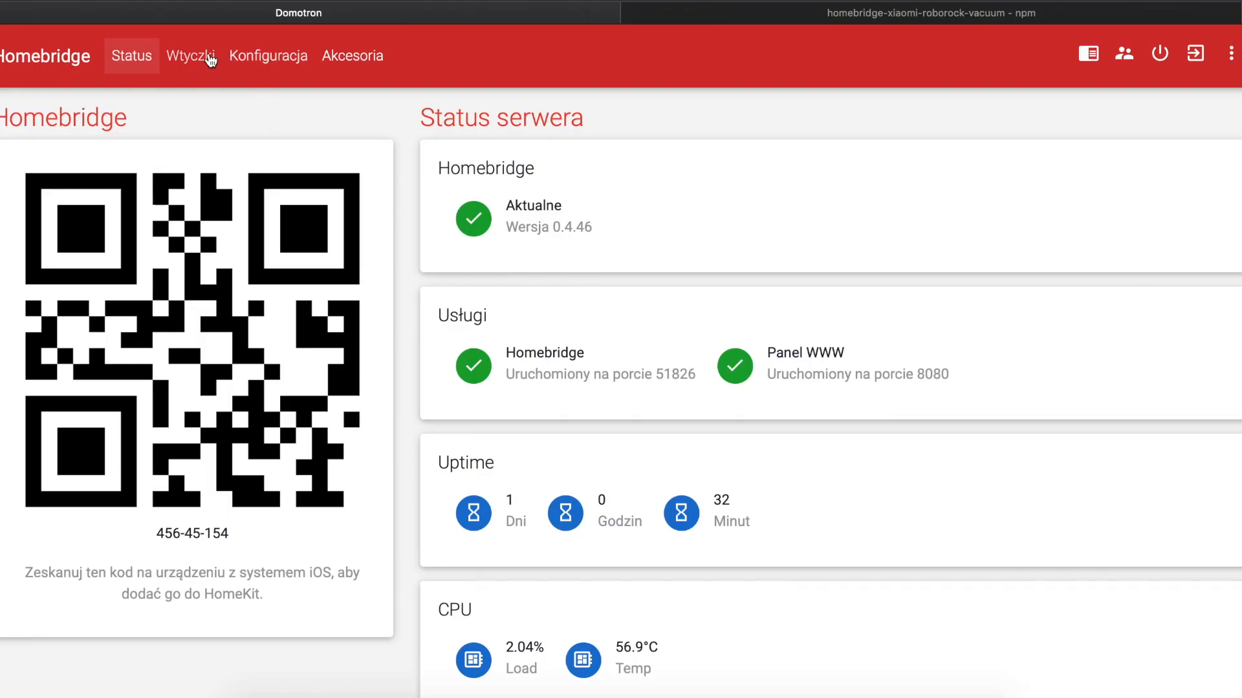
Review the installed plugins list and return to the server status overview
click(190, 56)
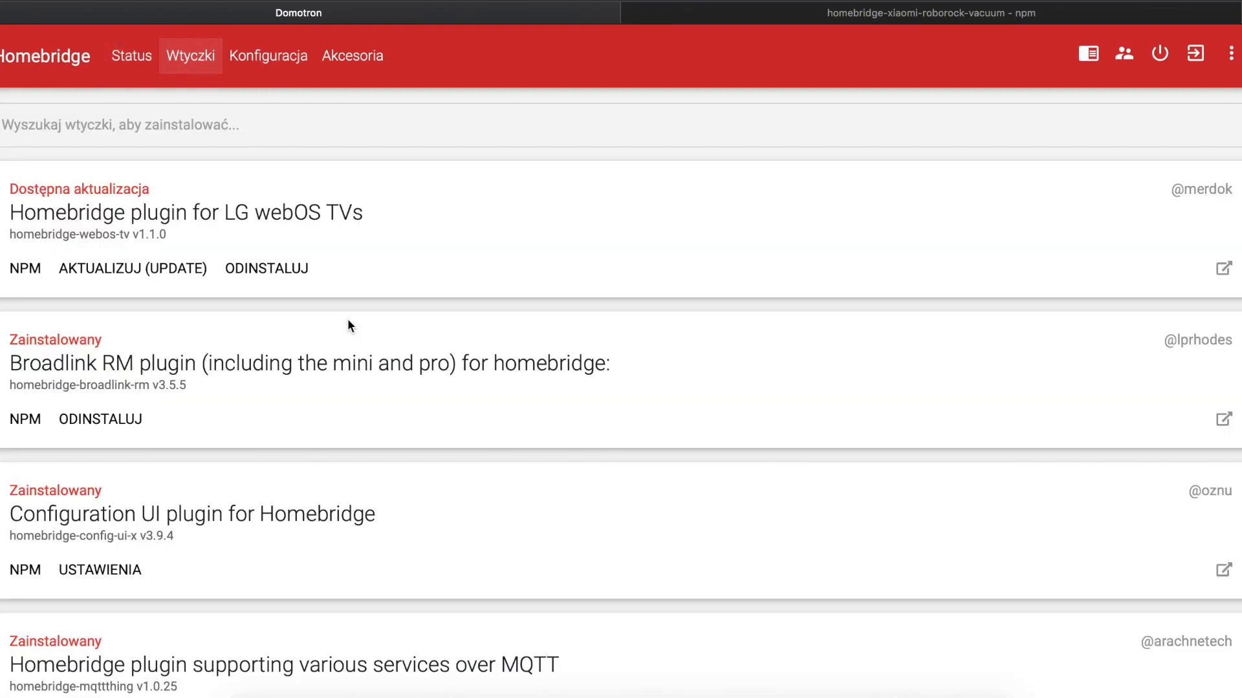
scroll(down, 3)
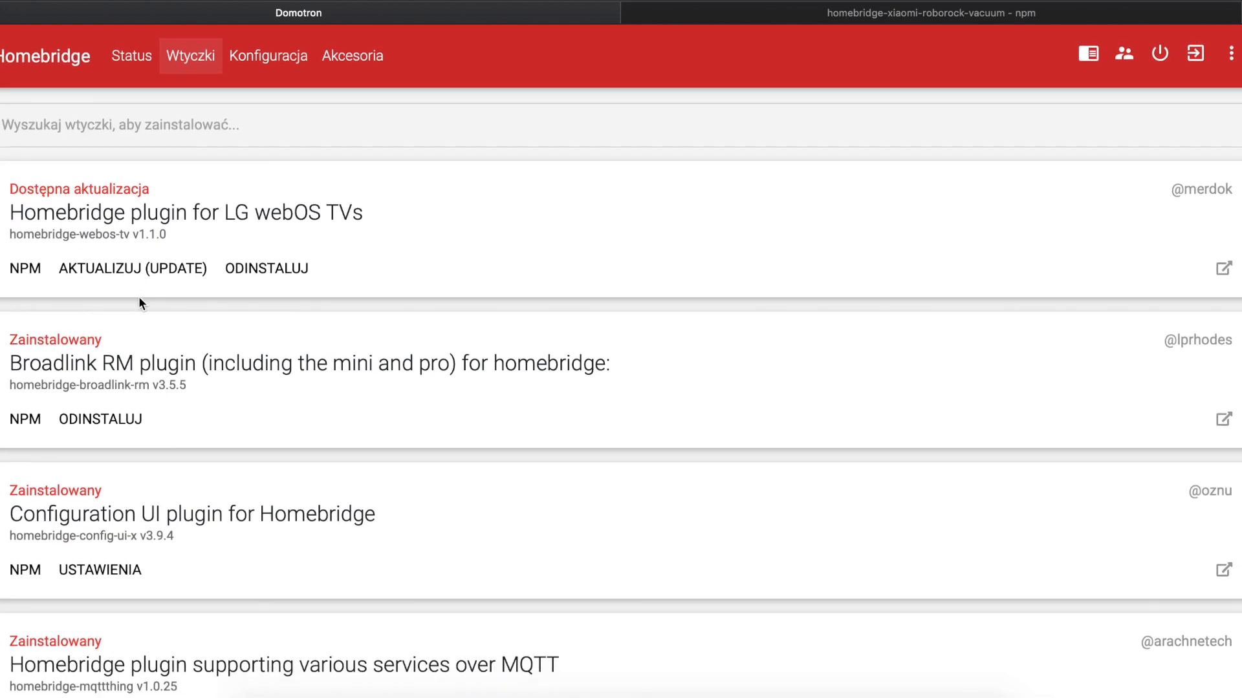
mouse_move(313, 244)
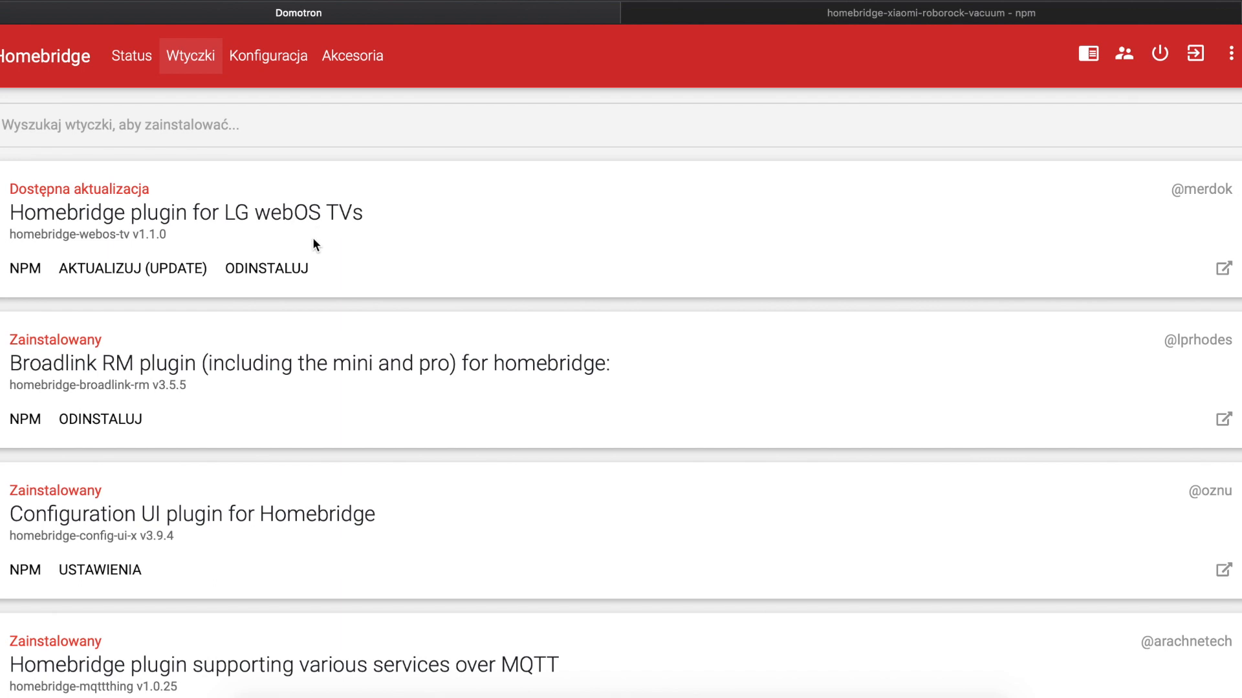
click(131, 56)
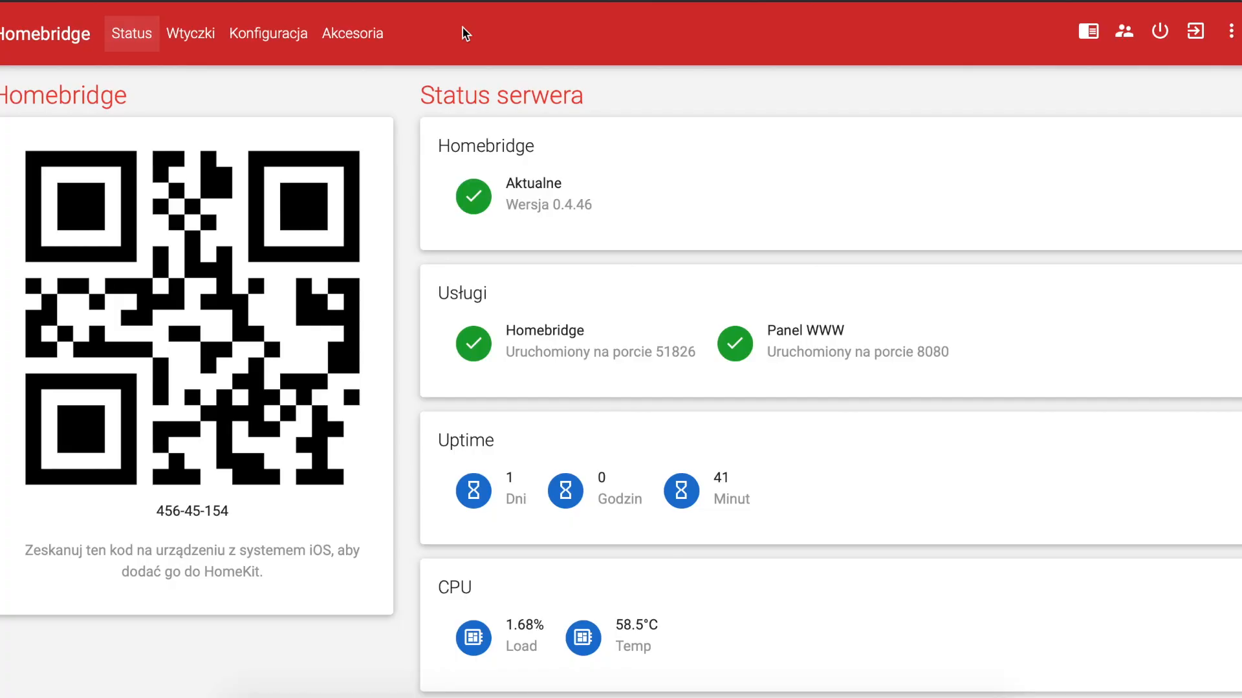
Search the plugins page for "xia" to list available Xiaomi robot vacuum plugins
click(190, 33)
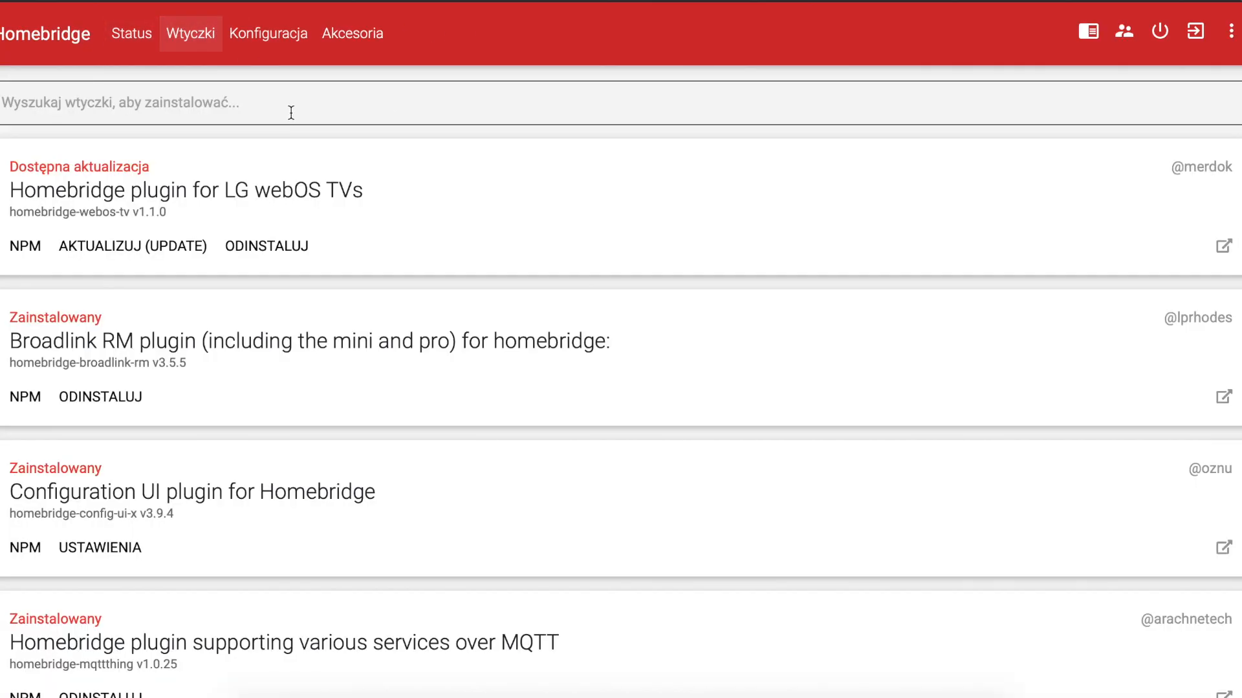
text(xia)
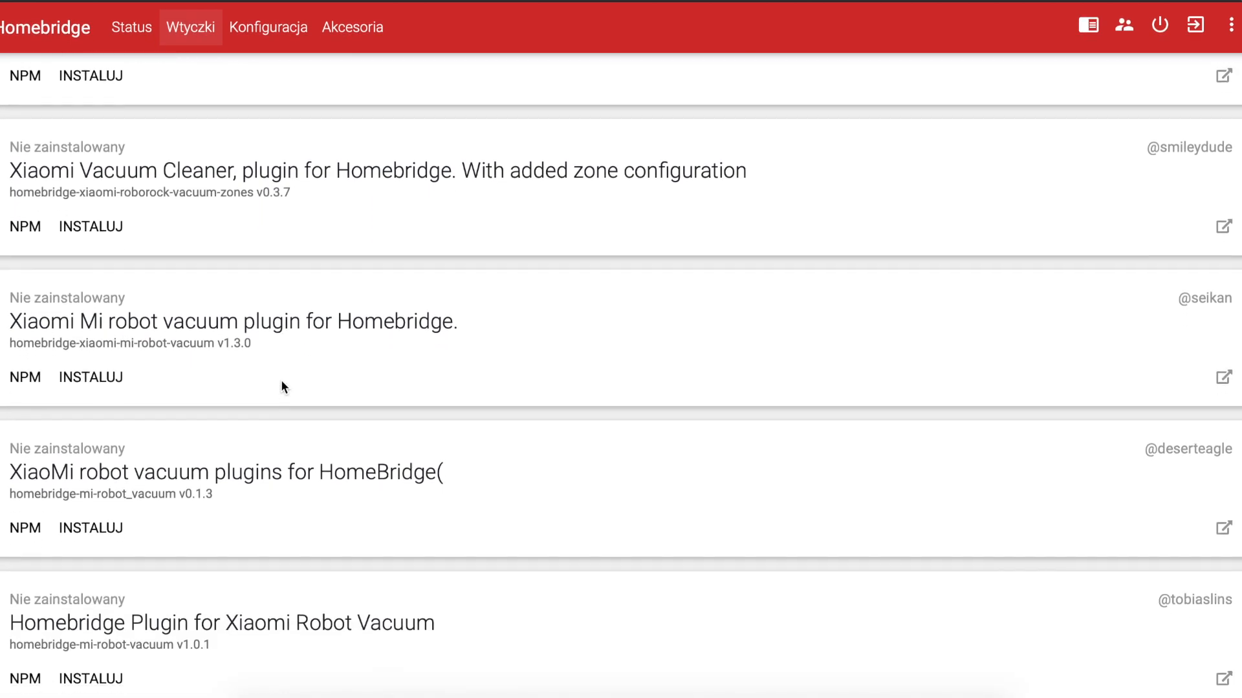
scroll(down, 3)
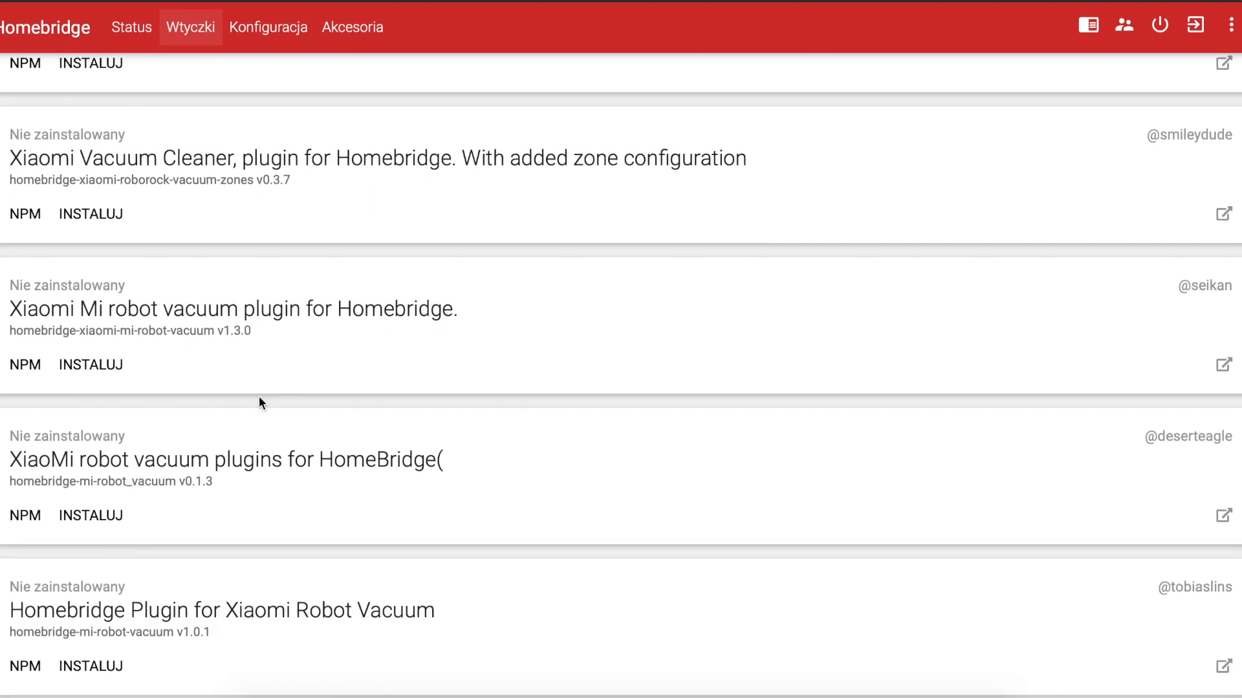
mouse_move(136, 436)
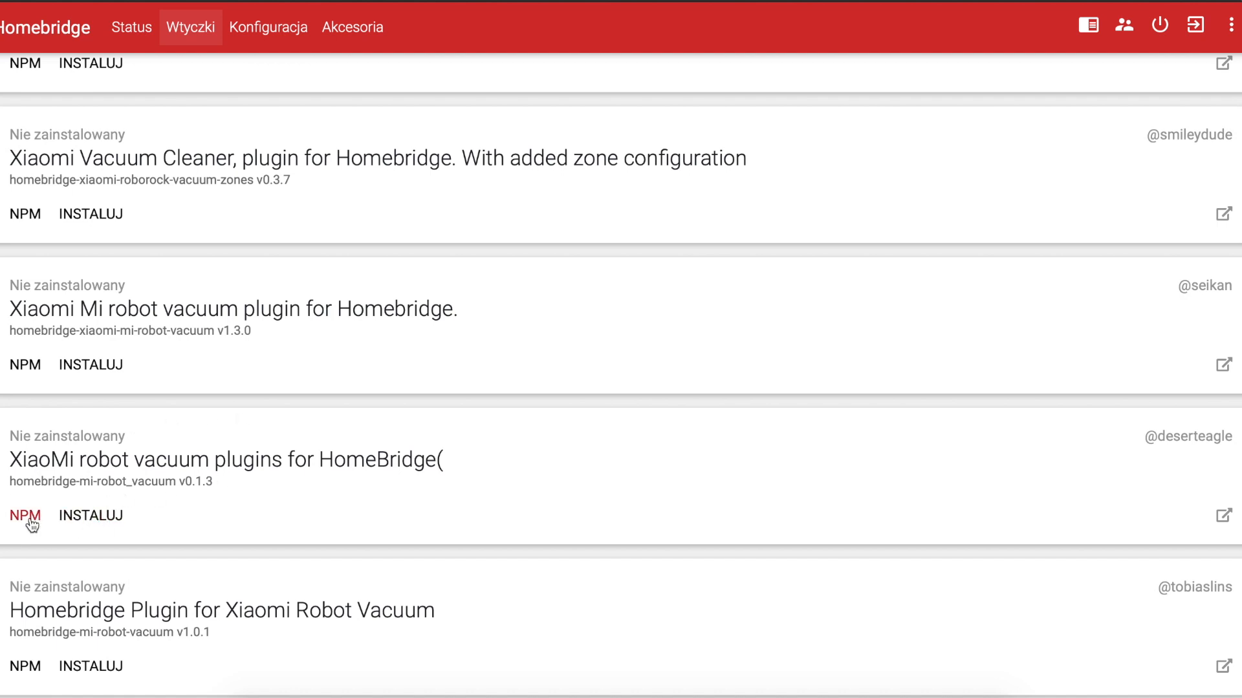
On the homebridge-mi-robot_vacuum npm page, select its global install command
click(25, 516)
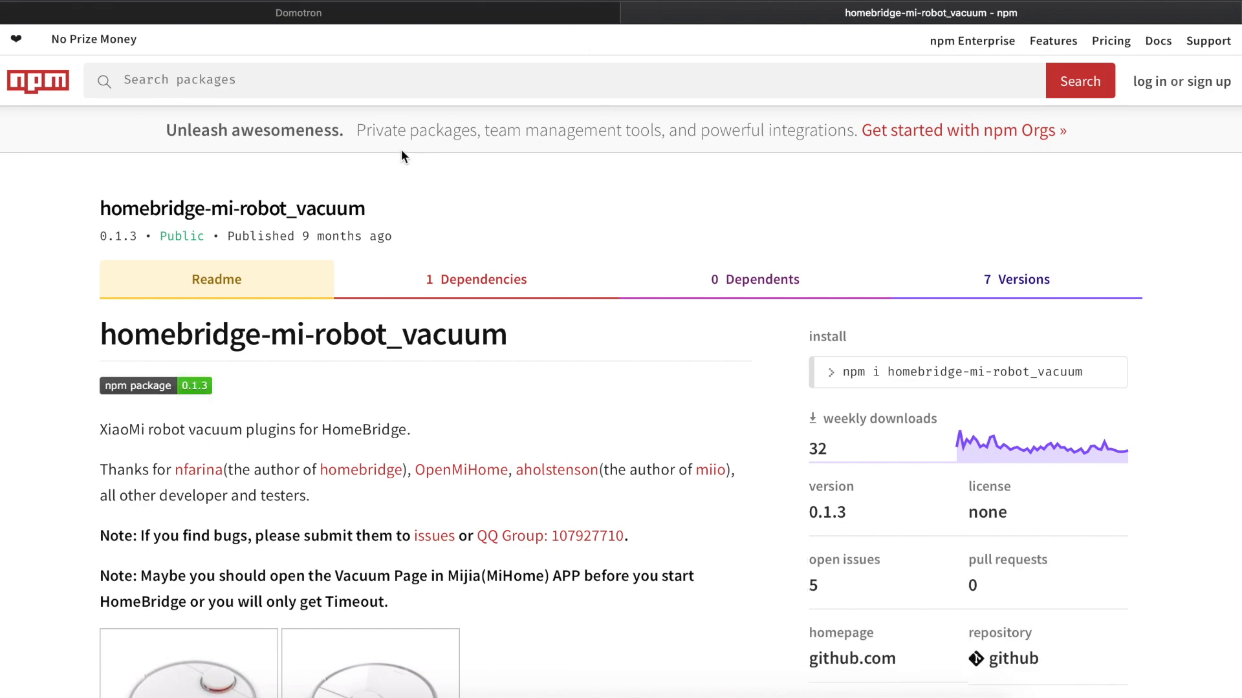
scroll(down, 3)
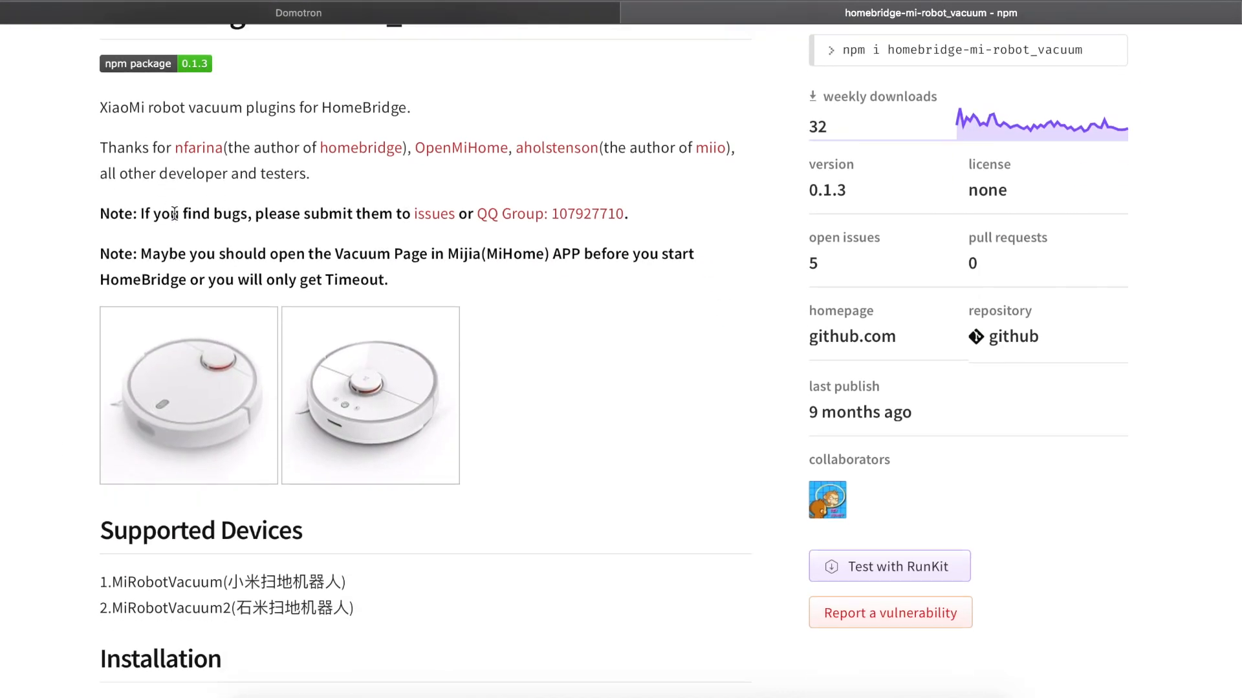
scroll(down, 3)
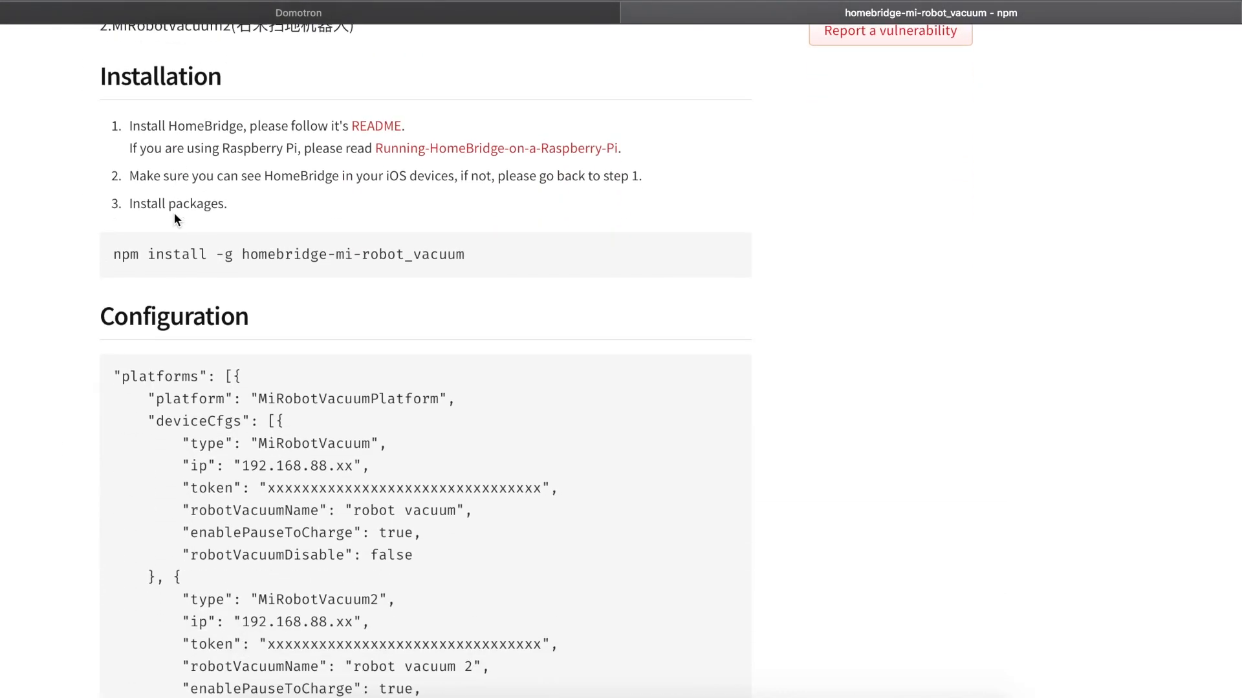
drag(115, 249, 380, 249)
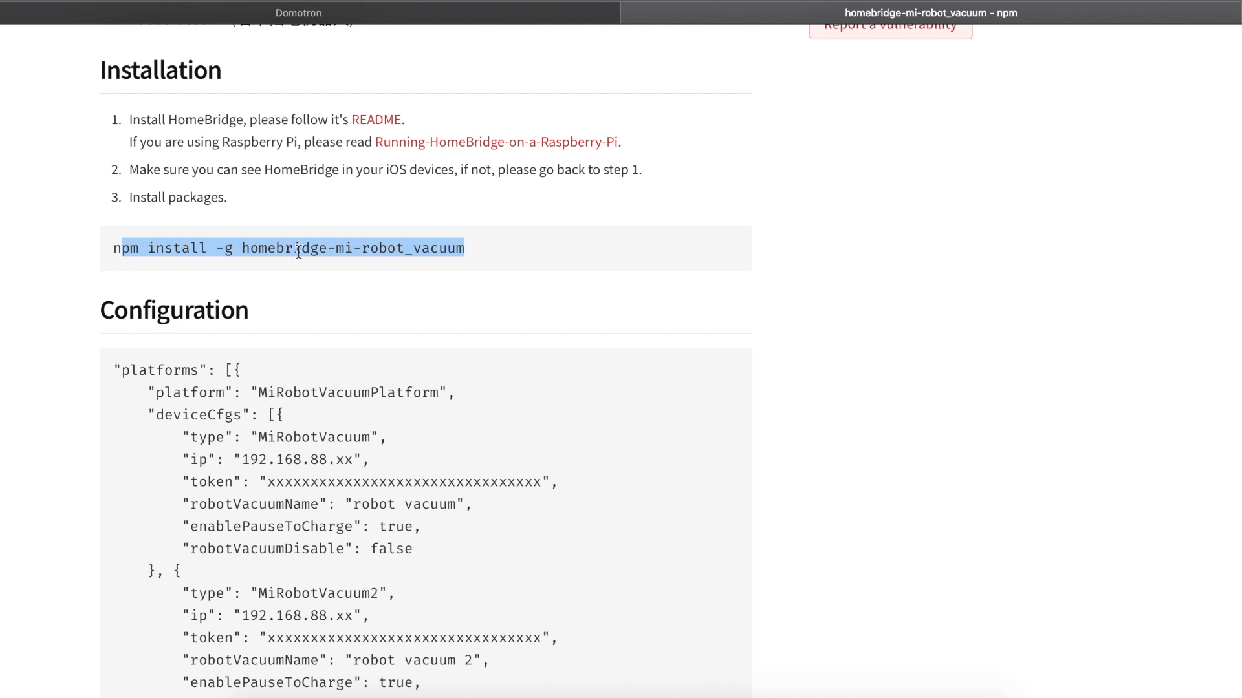
Read the plugin's Configuration section with its sample platform block
scroll(down, 3)
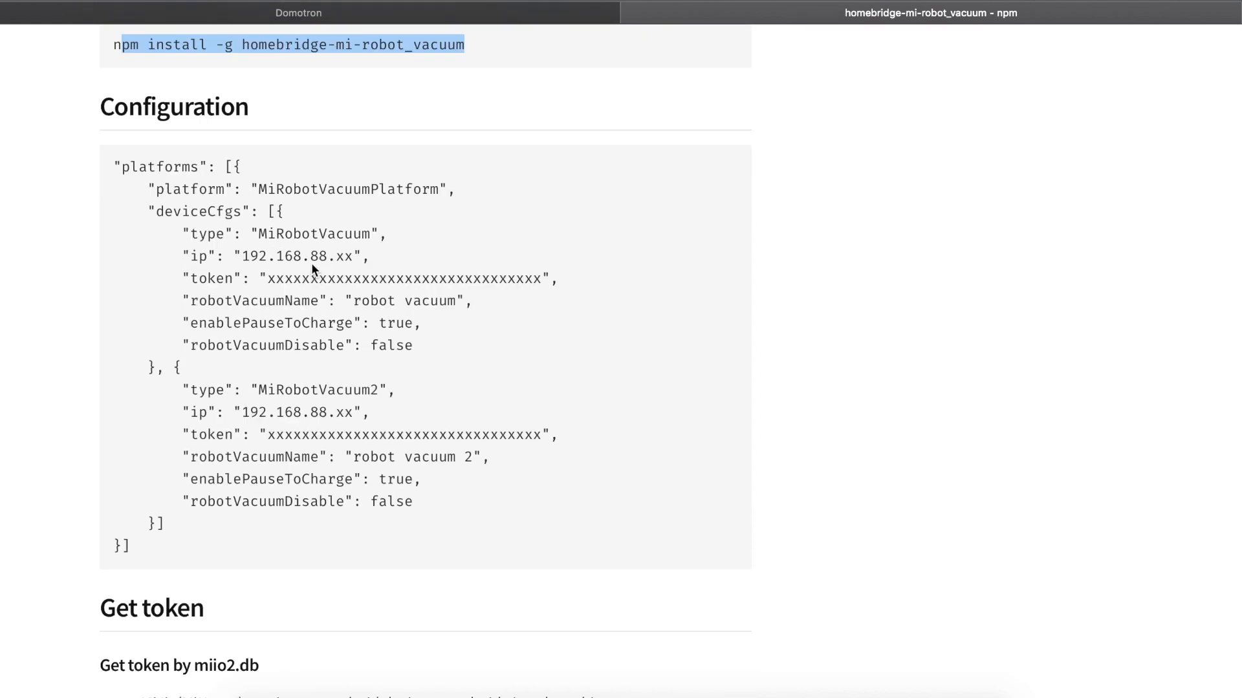
scroll(down, 3)
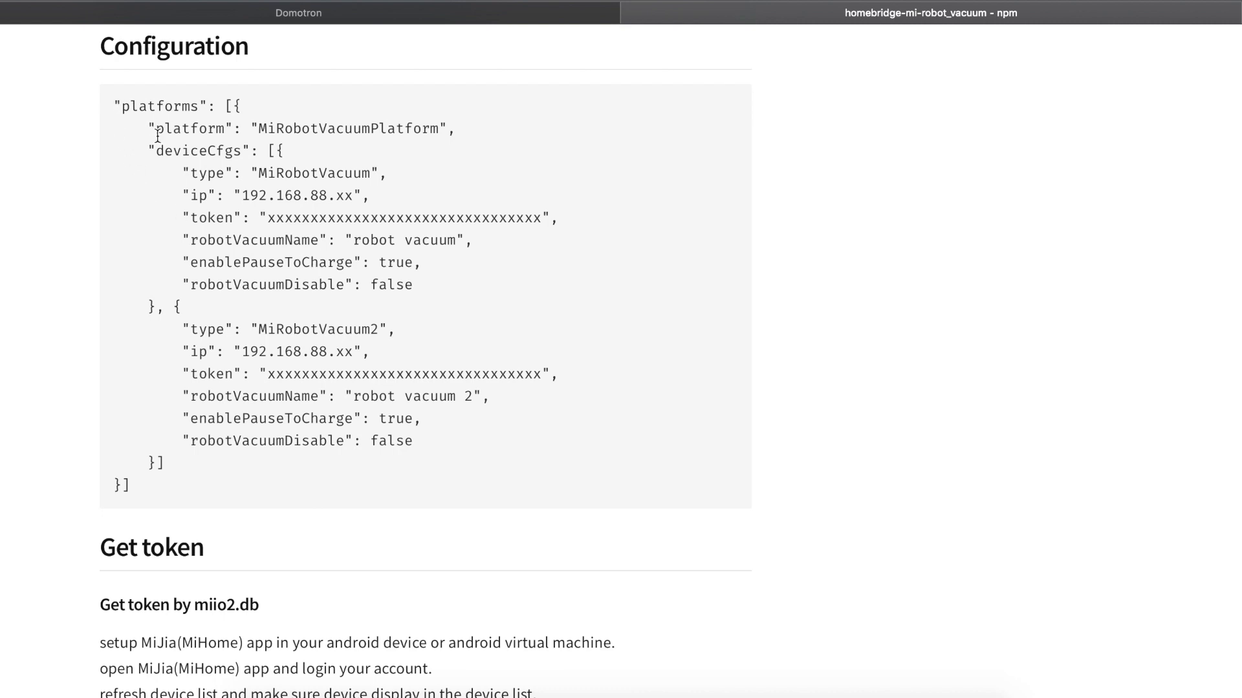
mouse_move(216, 434)
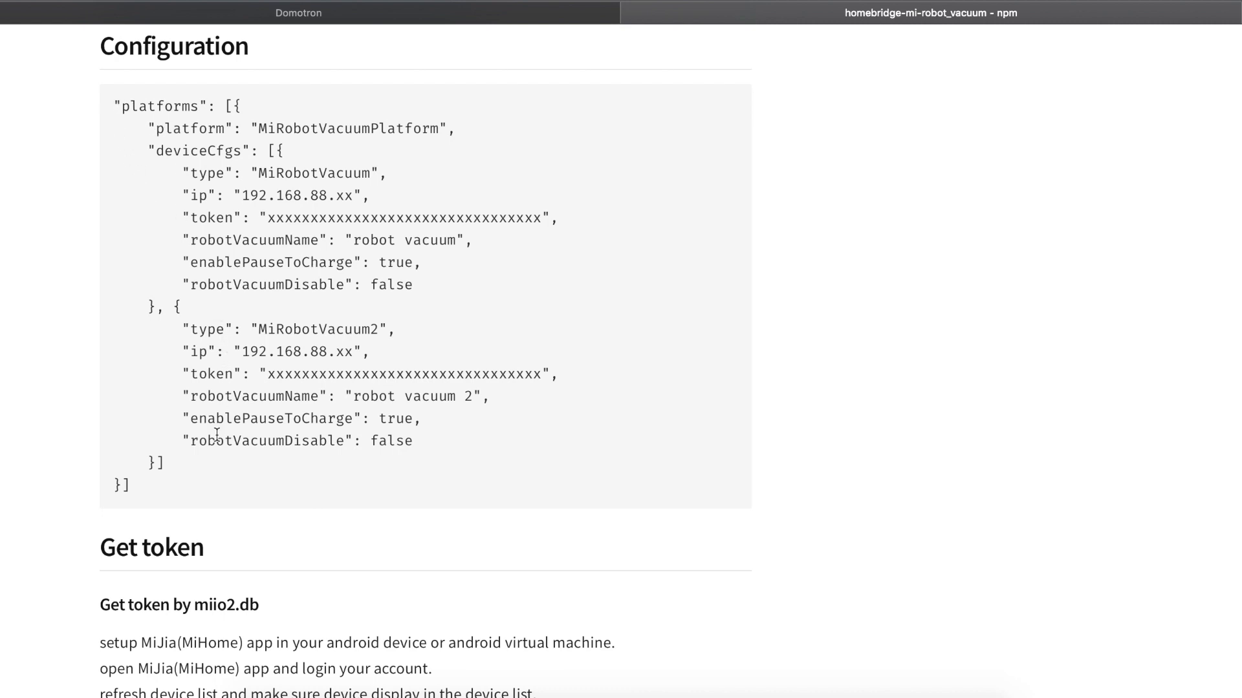
mouse_move(260, 309)
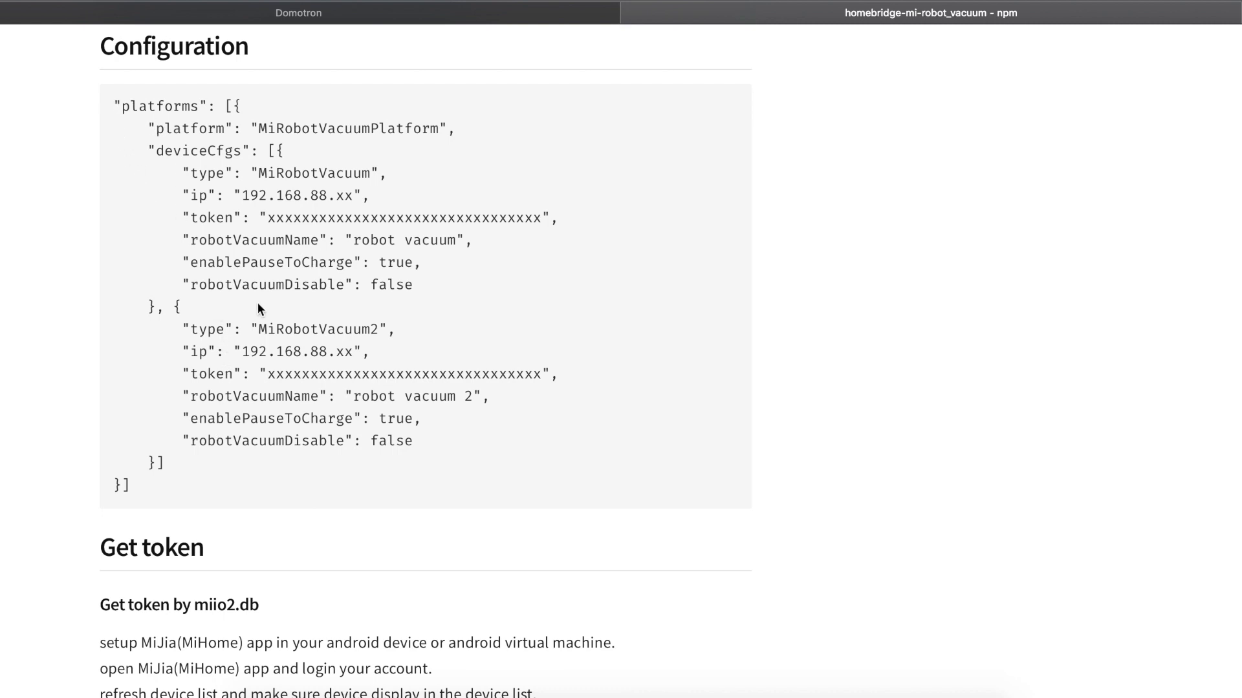
scroll(up, 3)
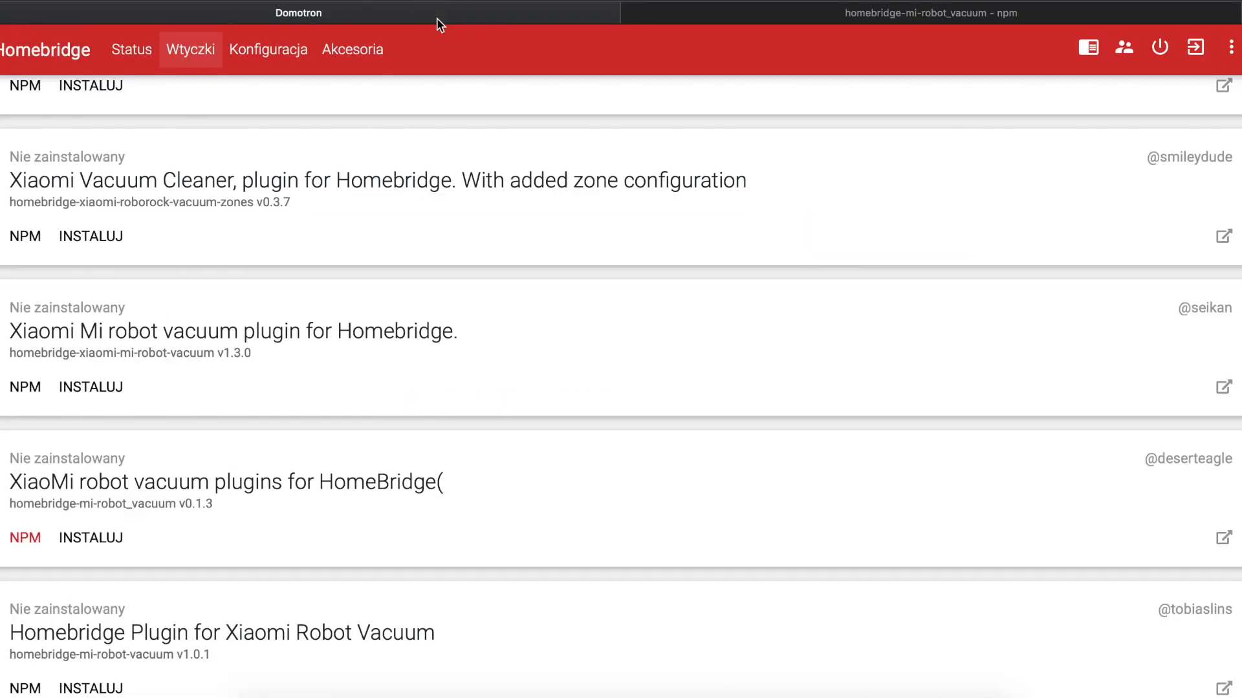
mouse_move(90, 538)
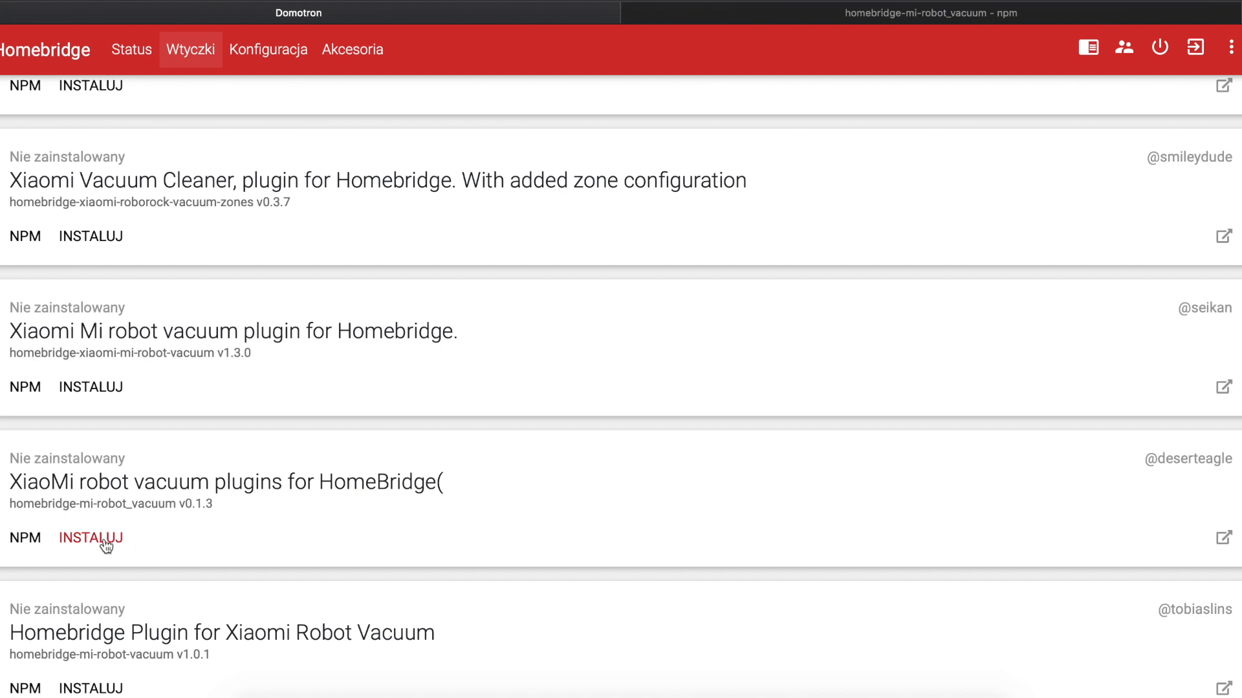
Install the homebridge-mi-robot_vacuum plugin from the Homebridge search results
click(90, 538)
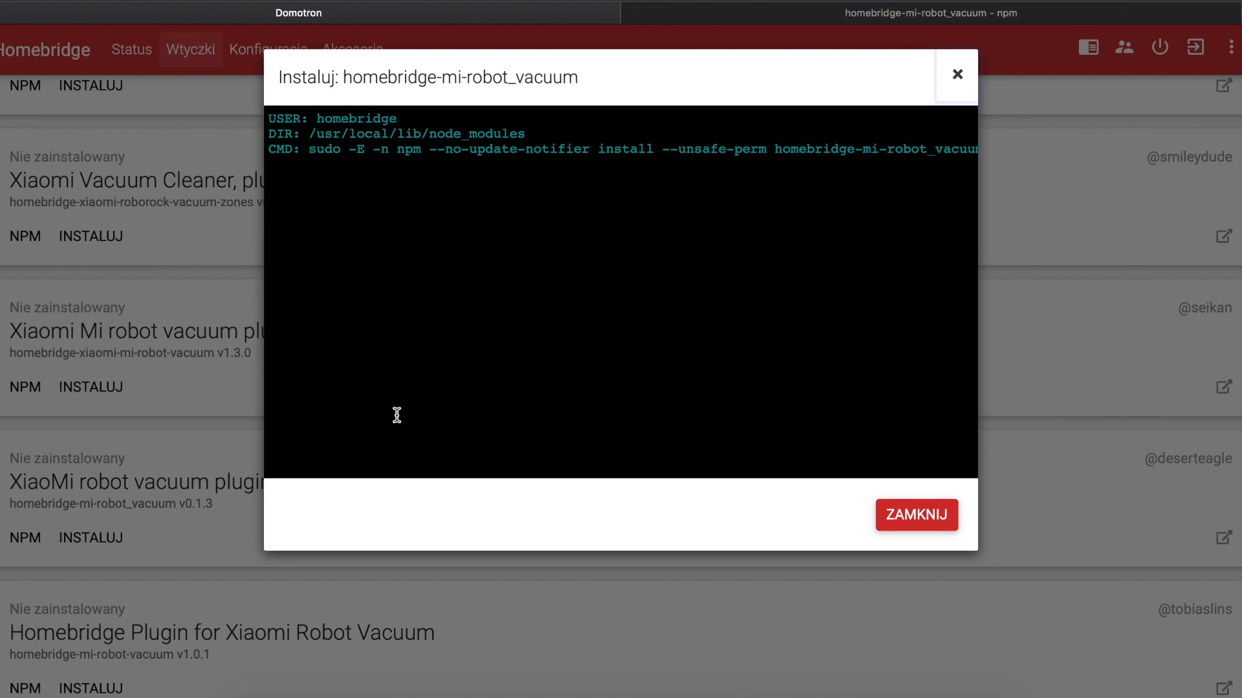
mouse_move(450, 245)
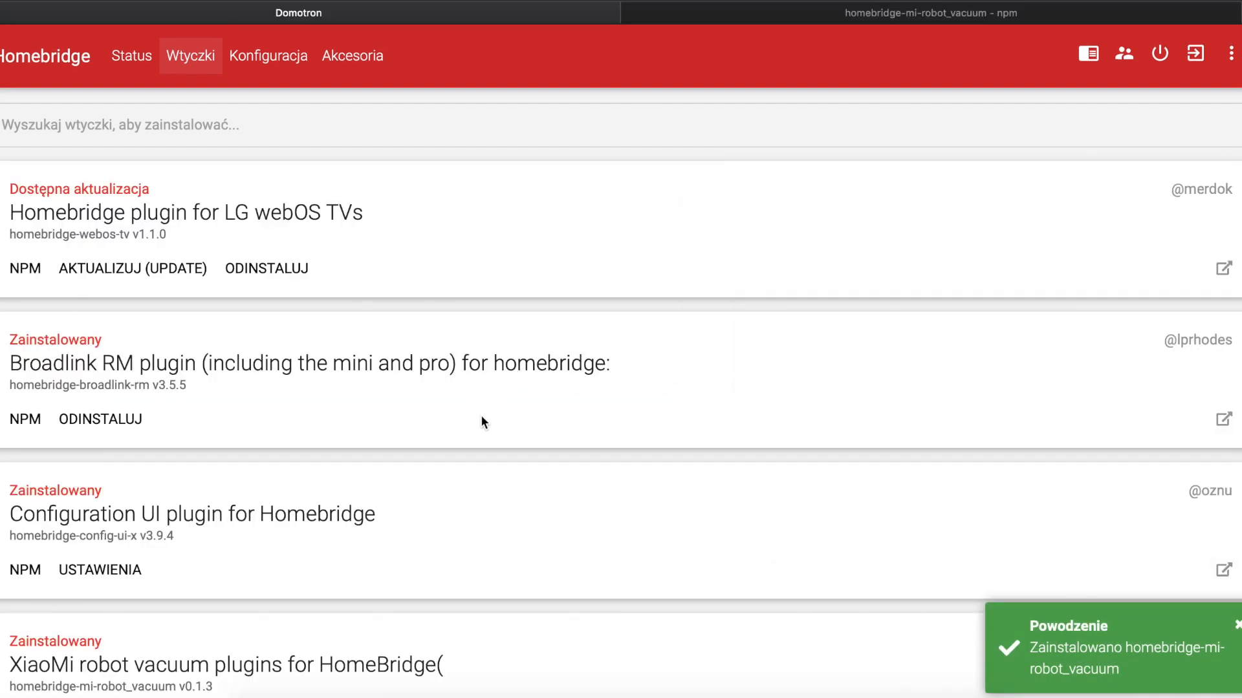
scroll(down, 3)
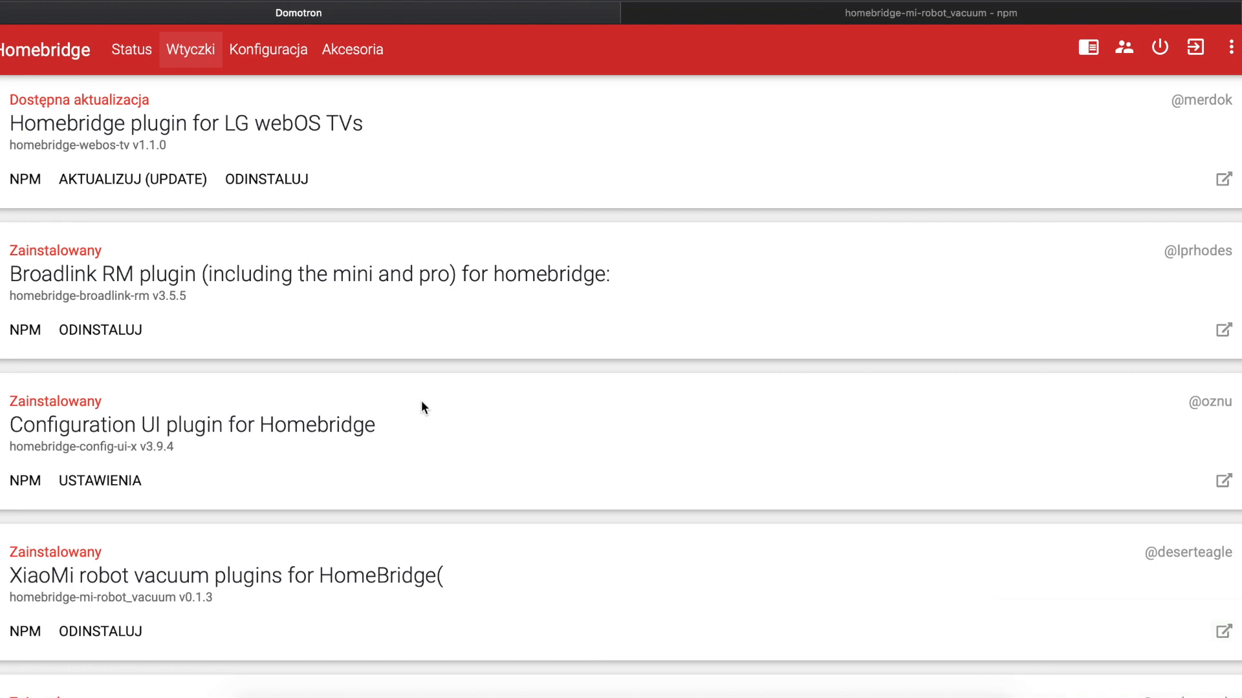
mouse_move(150, 404)
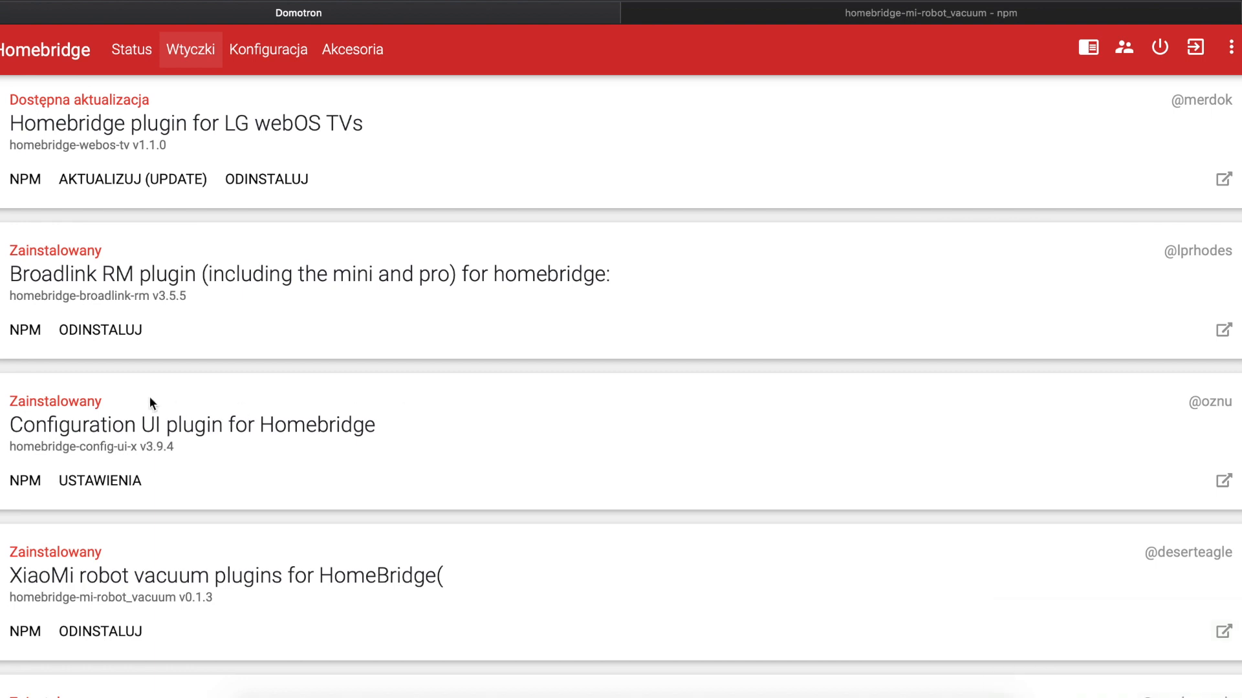
scroll(down, 3)
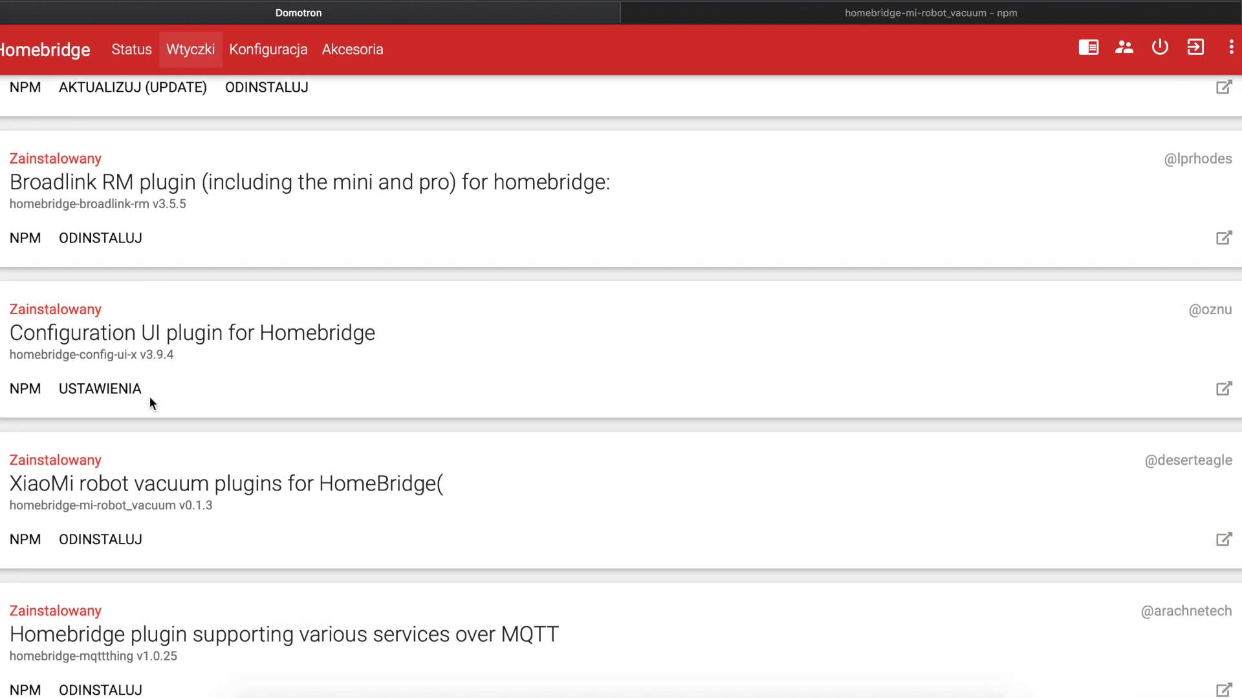
mouse_move(621, 141)
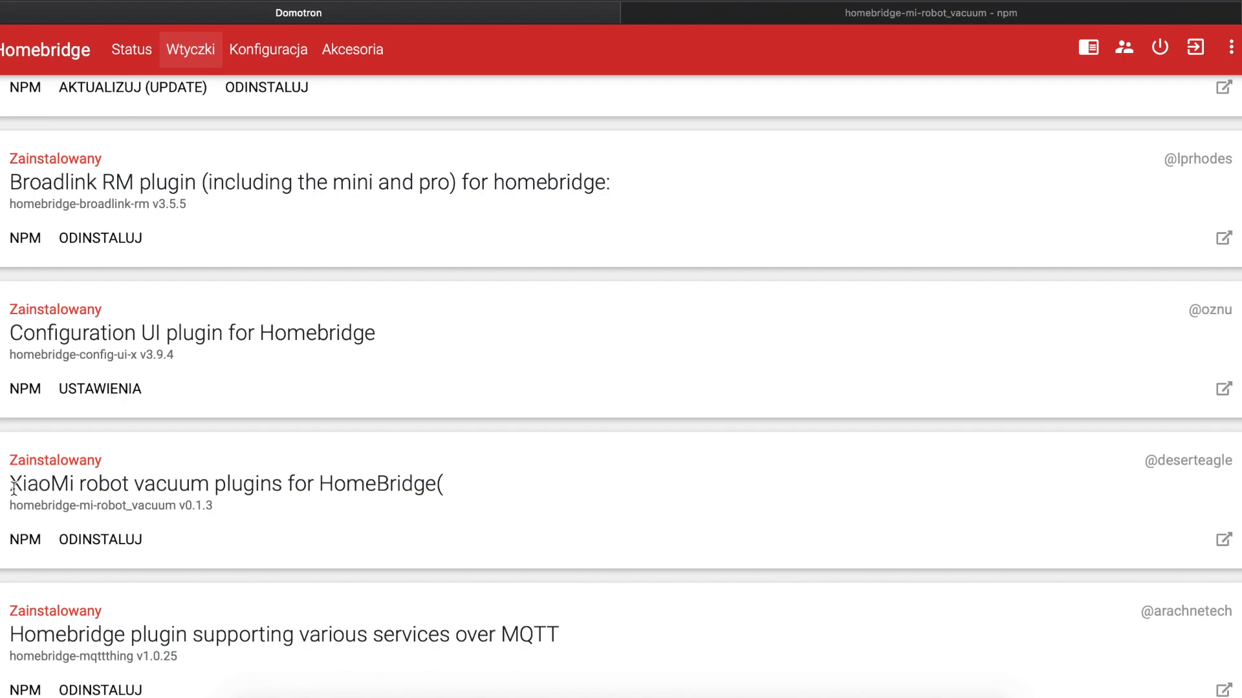
mouse_move(279, 478)
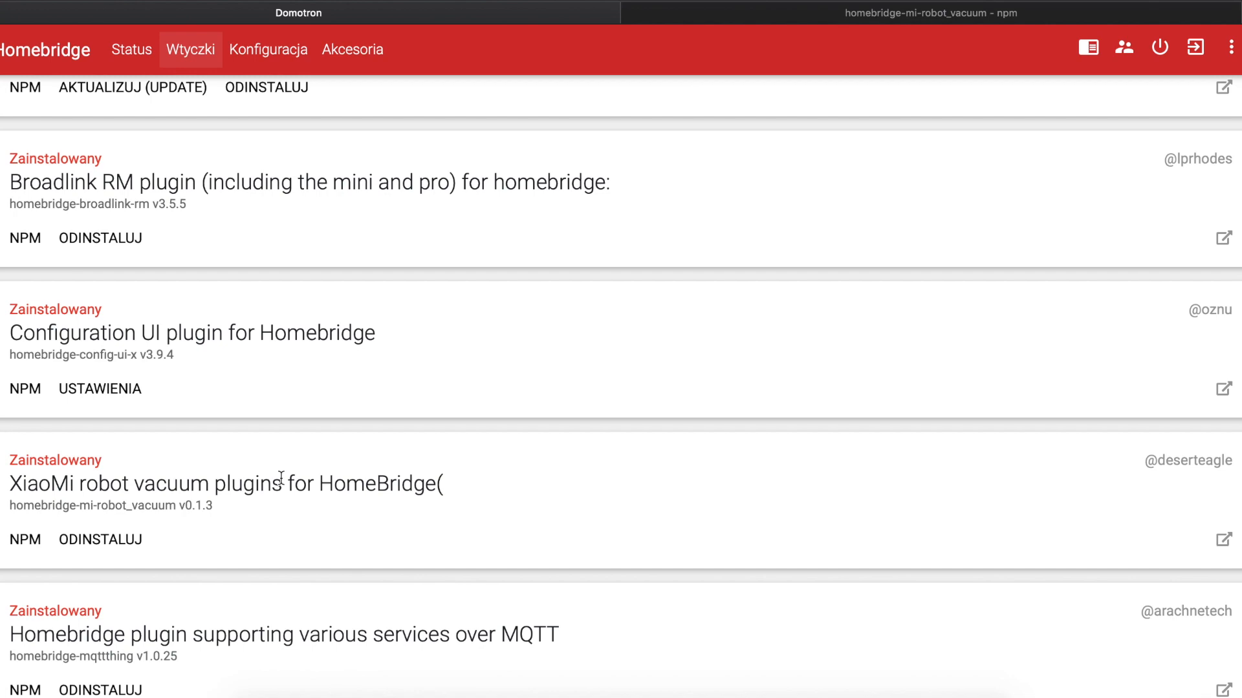
mouse_move(268, 62)
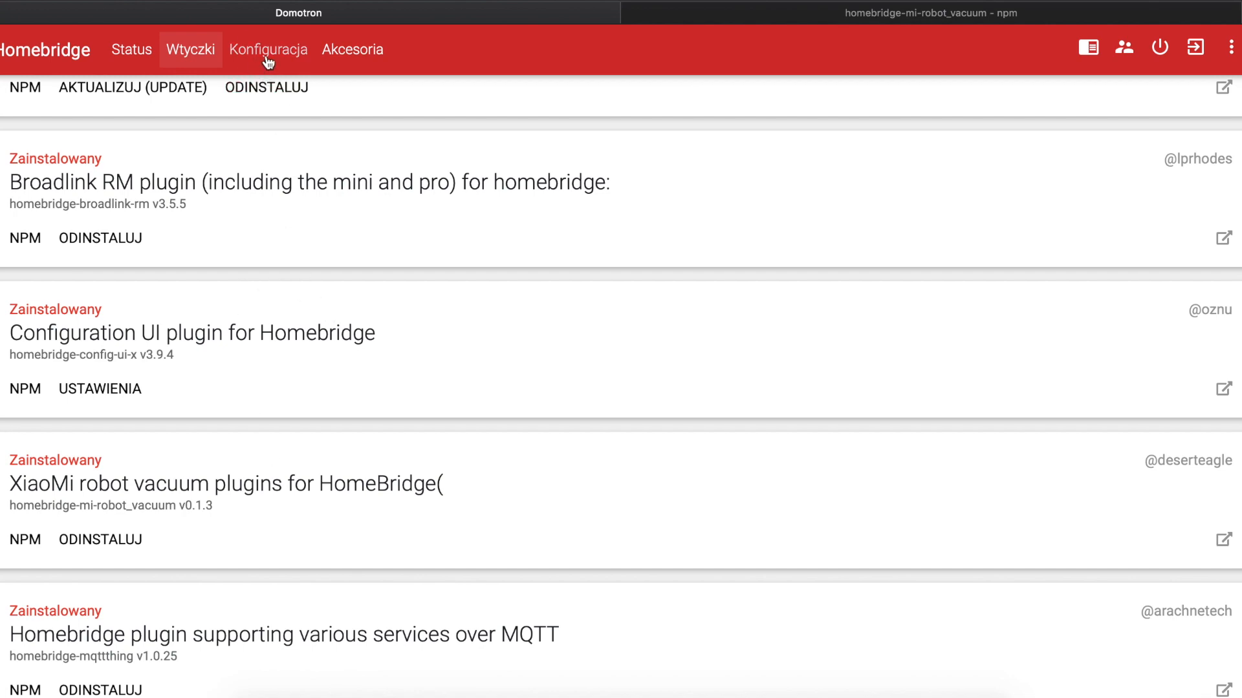
View config.json with its Shelly and Broadlink RM platforms in the Konfiguracja editor
click(268, 50)
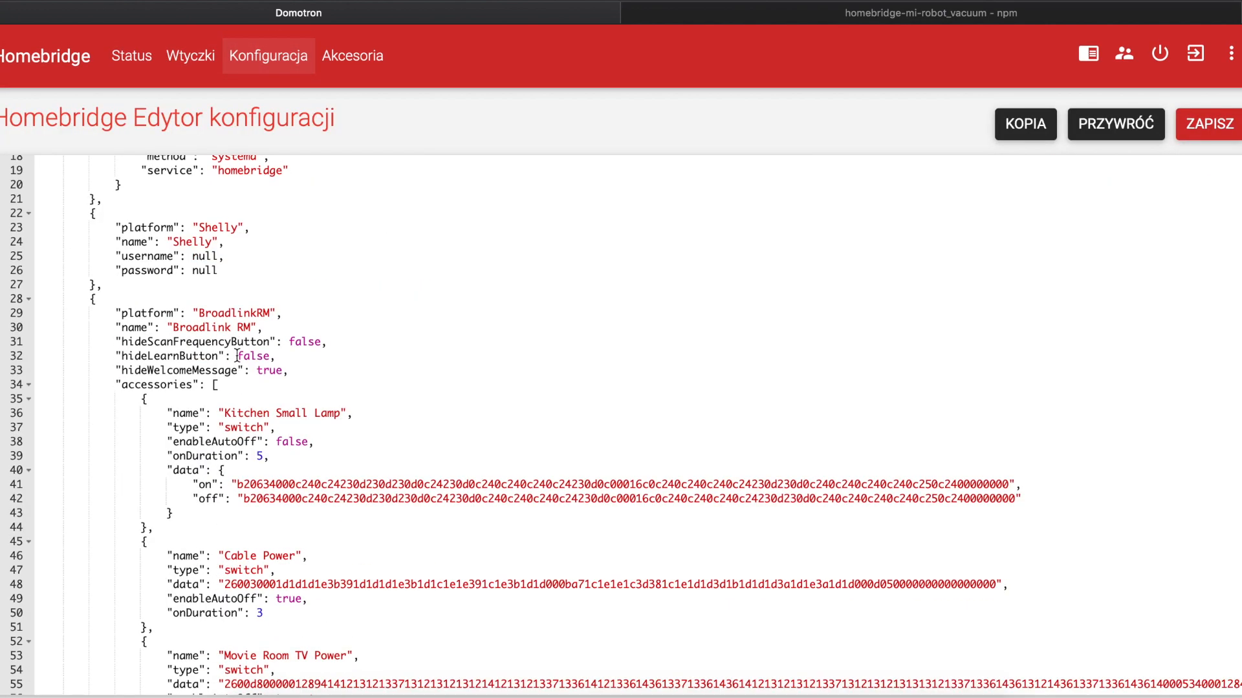
scroll(down, 3)
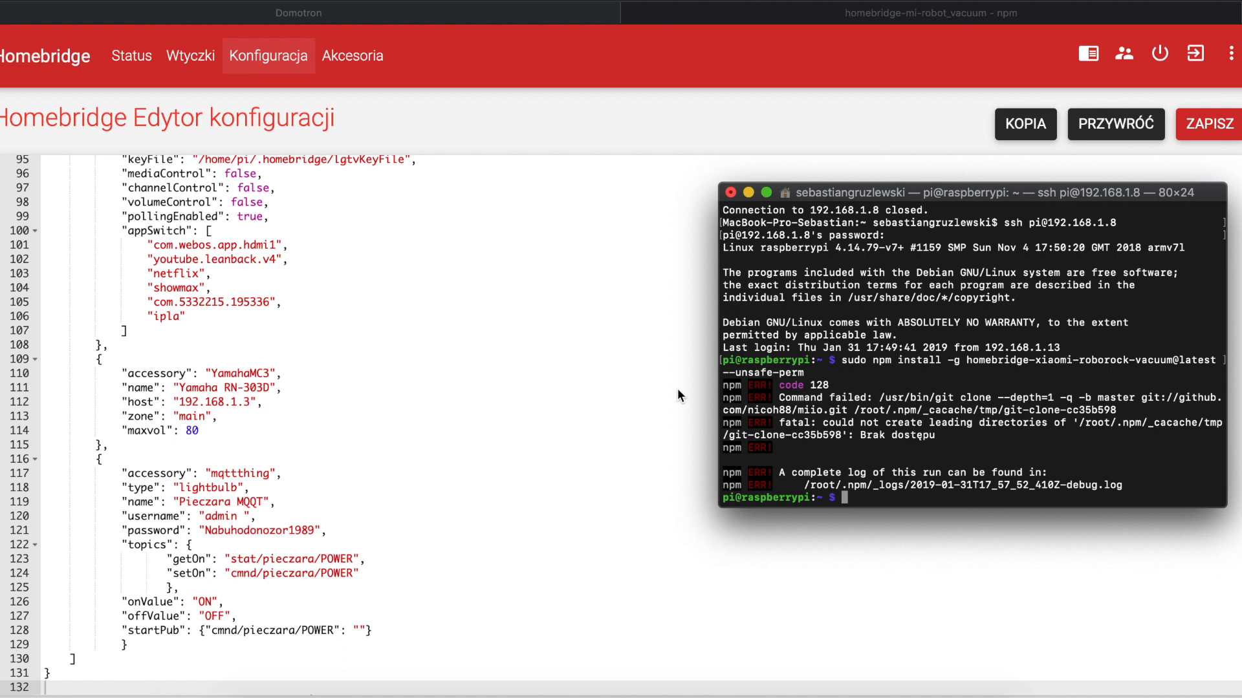
mouse_move(368, 396)
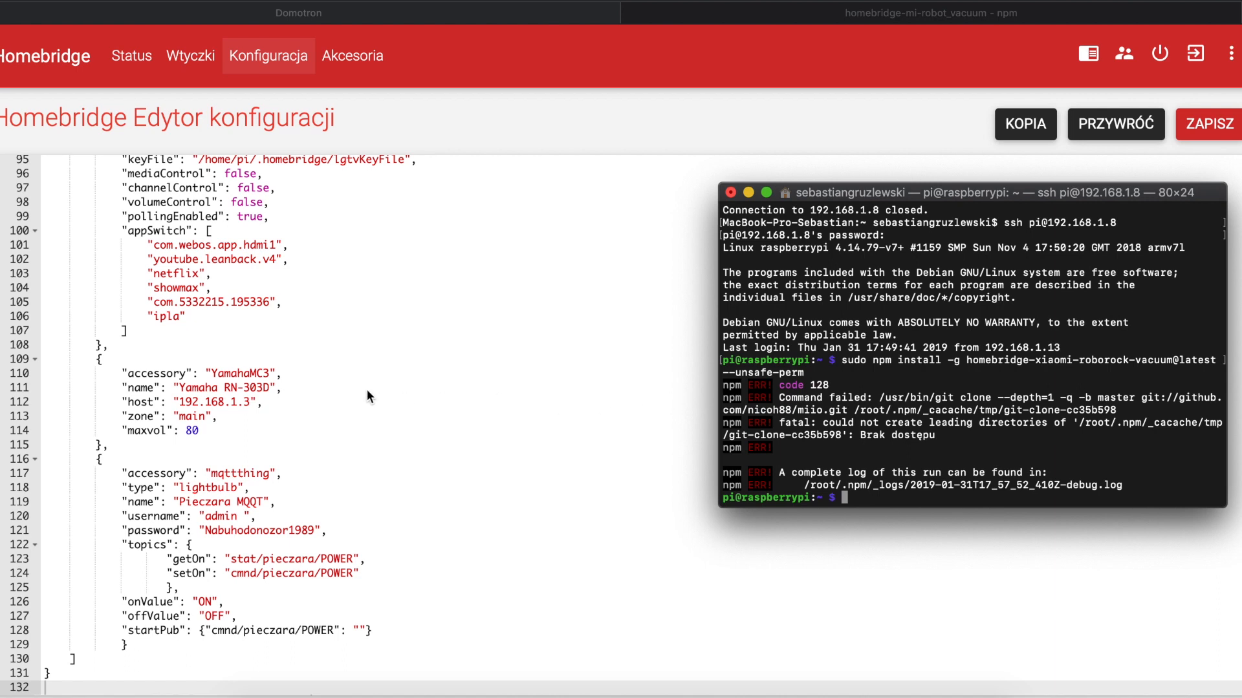
mouse_move(498, 357)
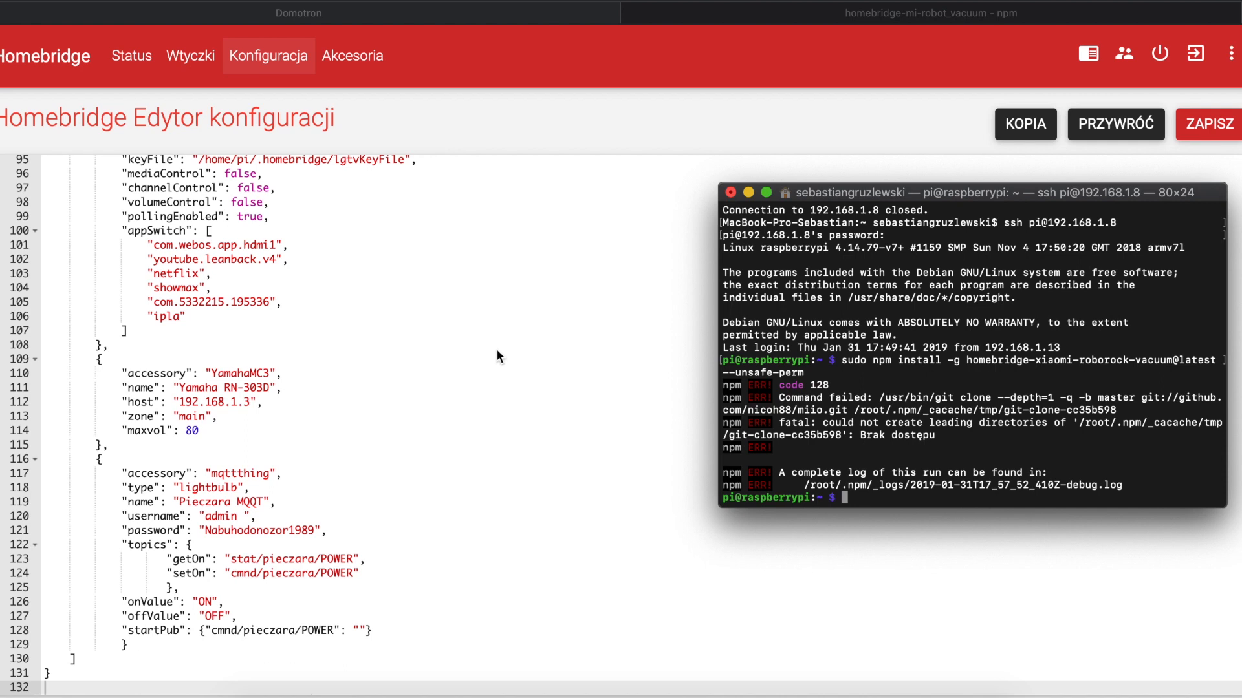
From Desktop on the Pi, run sudo sh copyCurrentHomebridge.sh to copy the current config, then bring up Finder
text(cd)
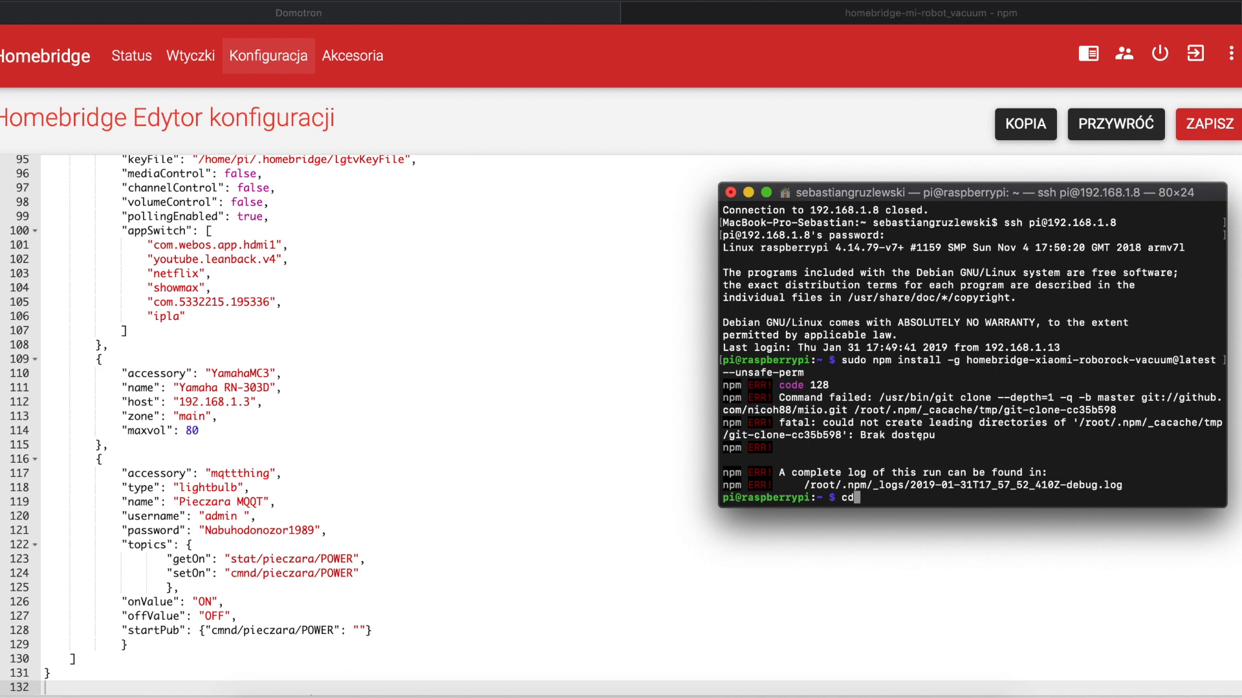
text(Desktop)
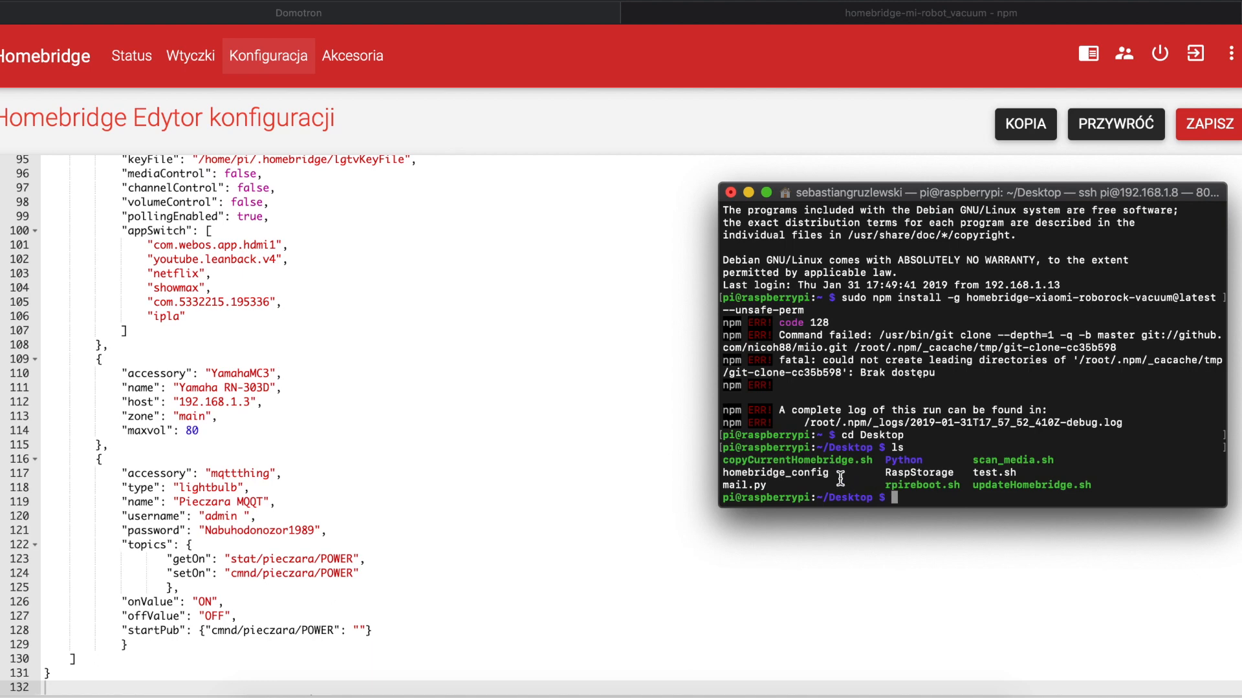
text(sudo sh copyCurrentHomebridge.sh)
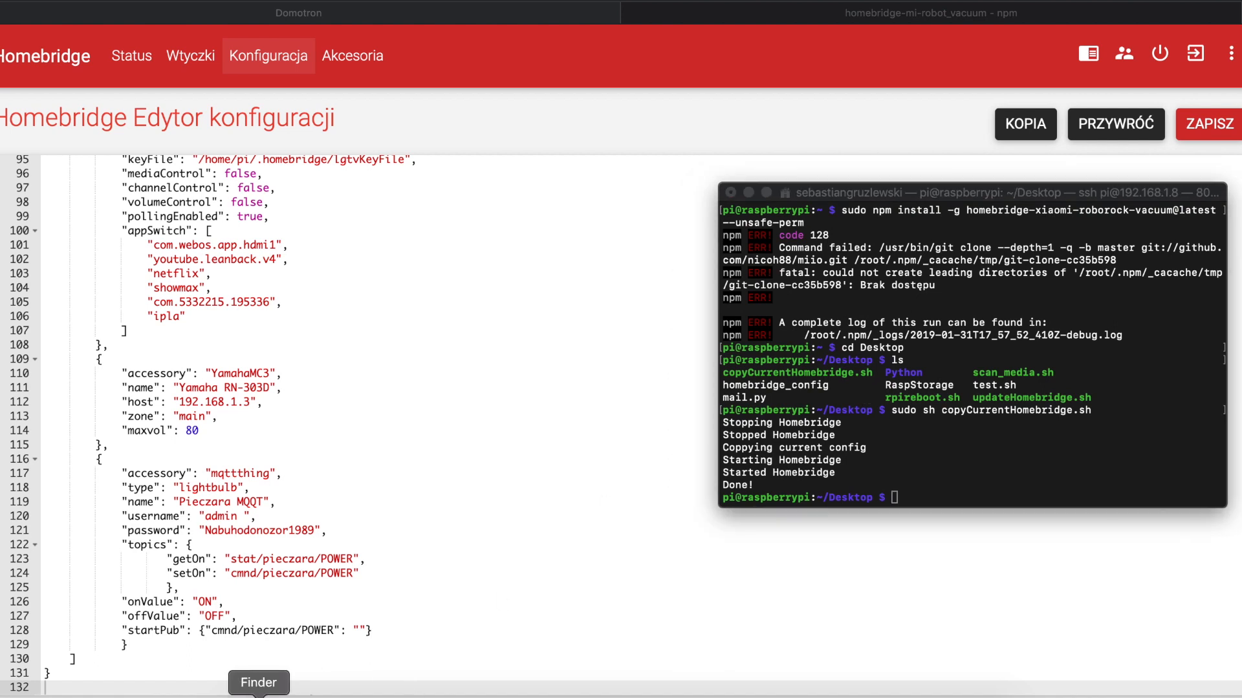
click(259, 683)
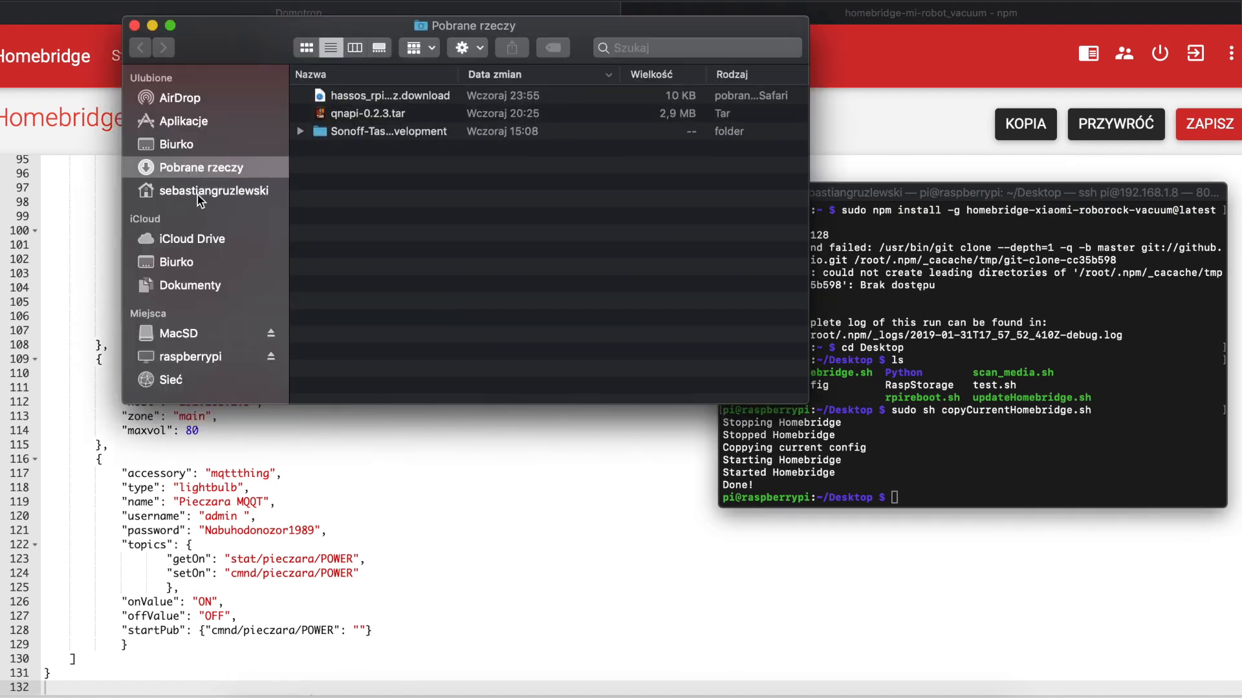
Browse the raspberrypi network share and enter its RaspStorage folder
click(190, 357)
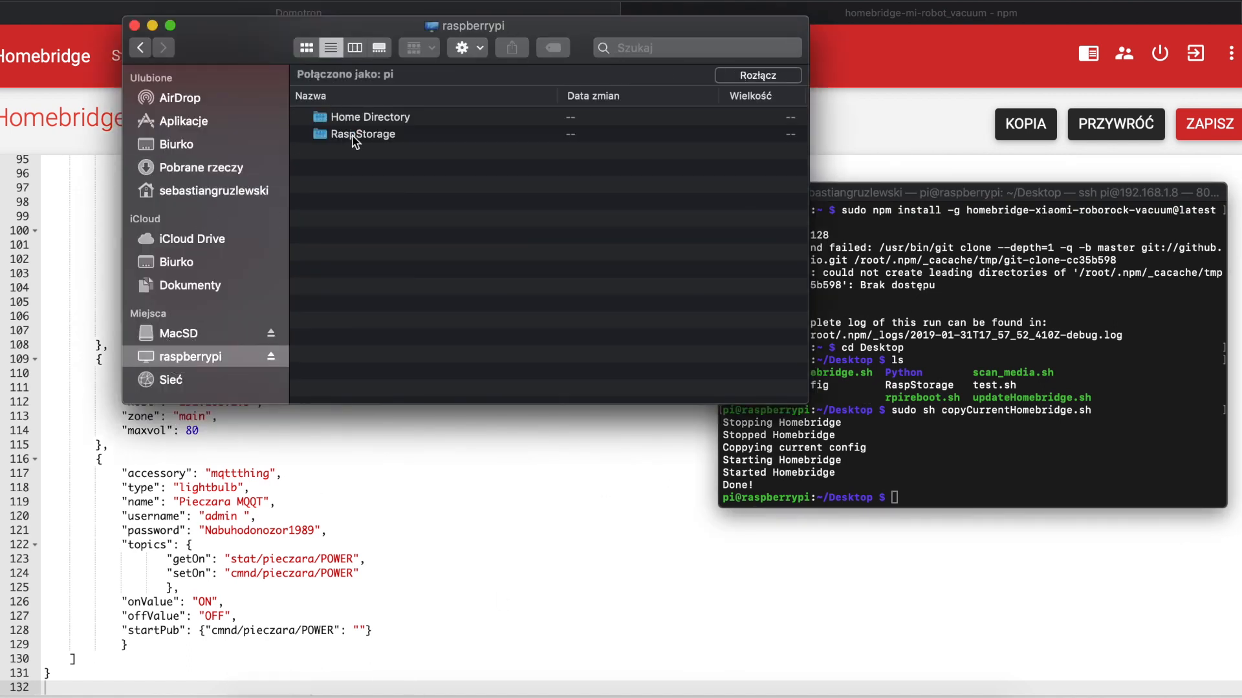
double_click(362, 133)
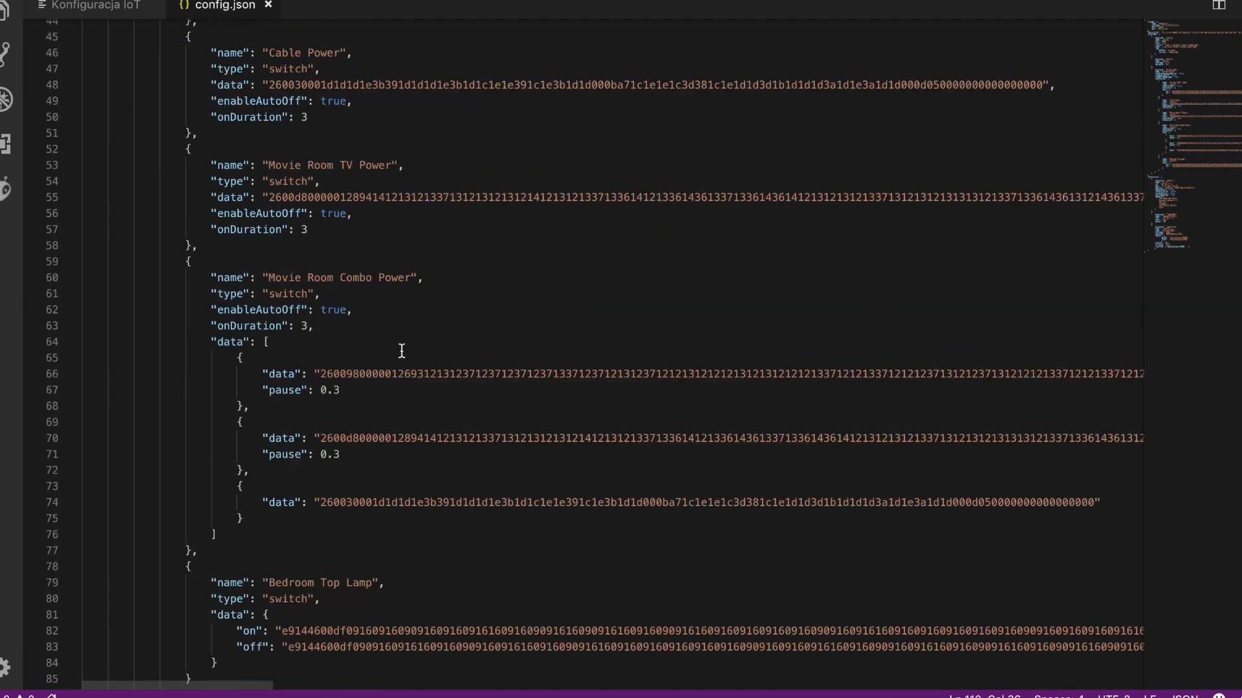
Select the sample MiRobotVacuumPlatform platforms block on the npm page for copying
scroll(down, 3)
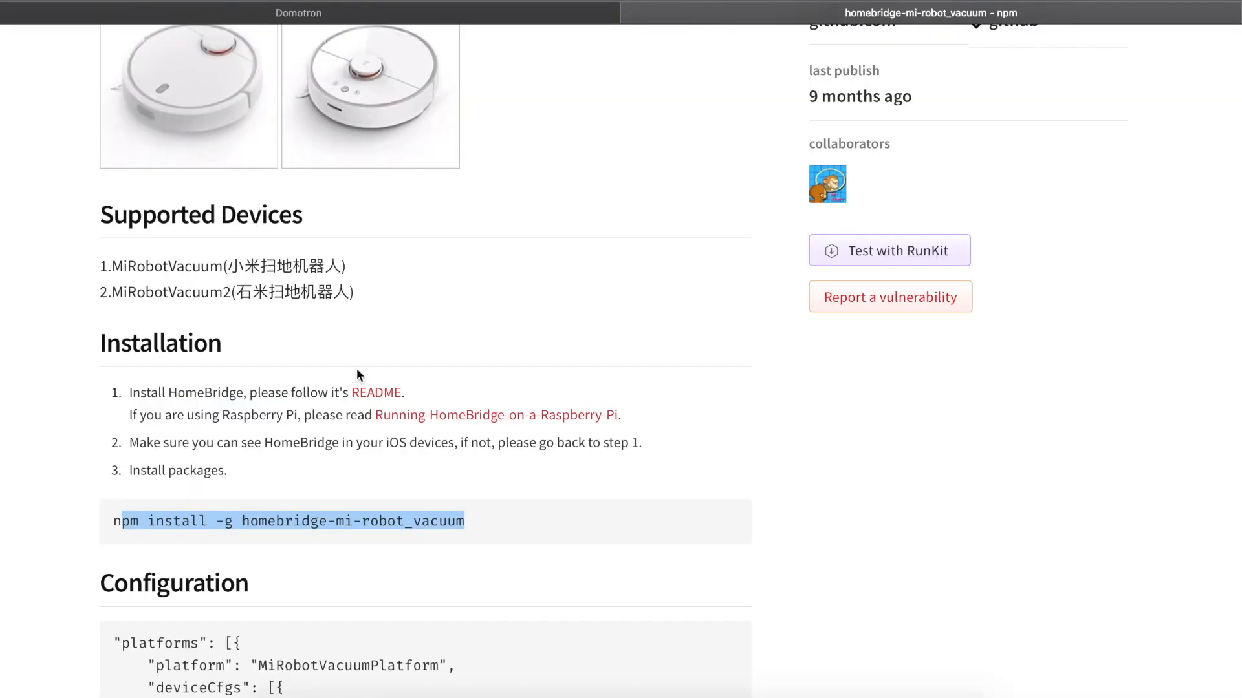
scroll(down, 3)
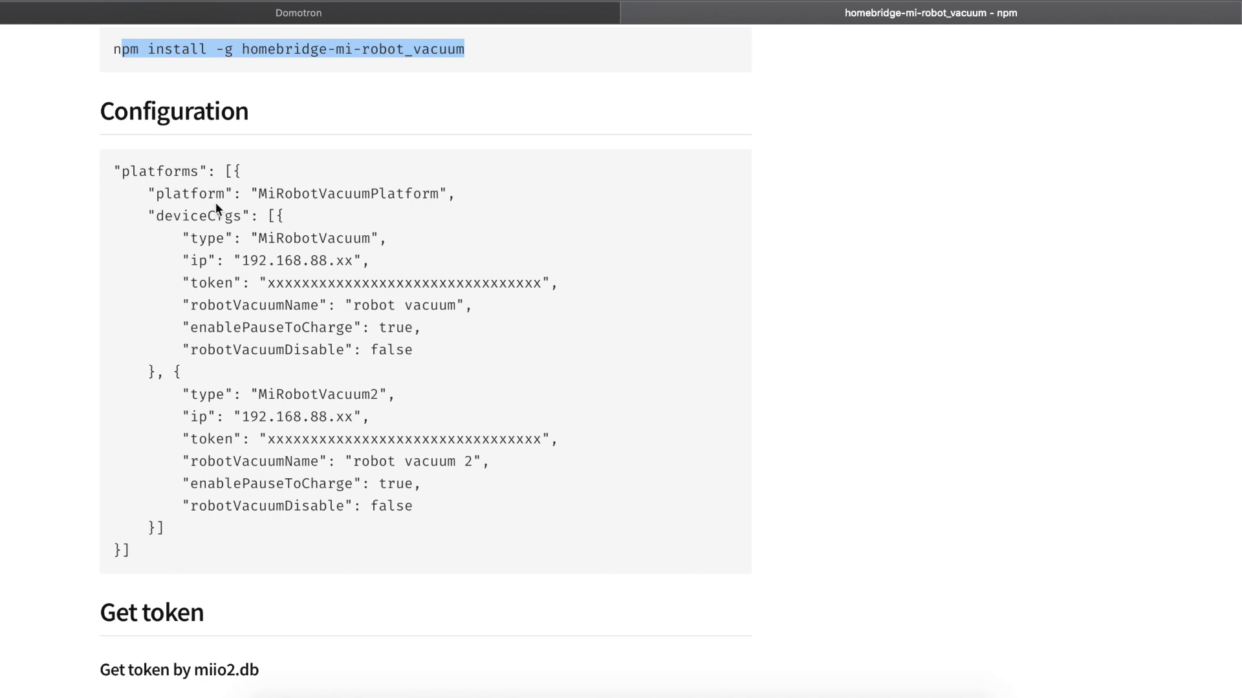
mouse_move(136, 168)
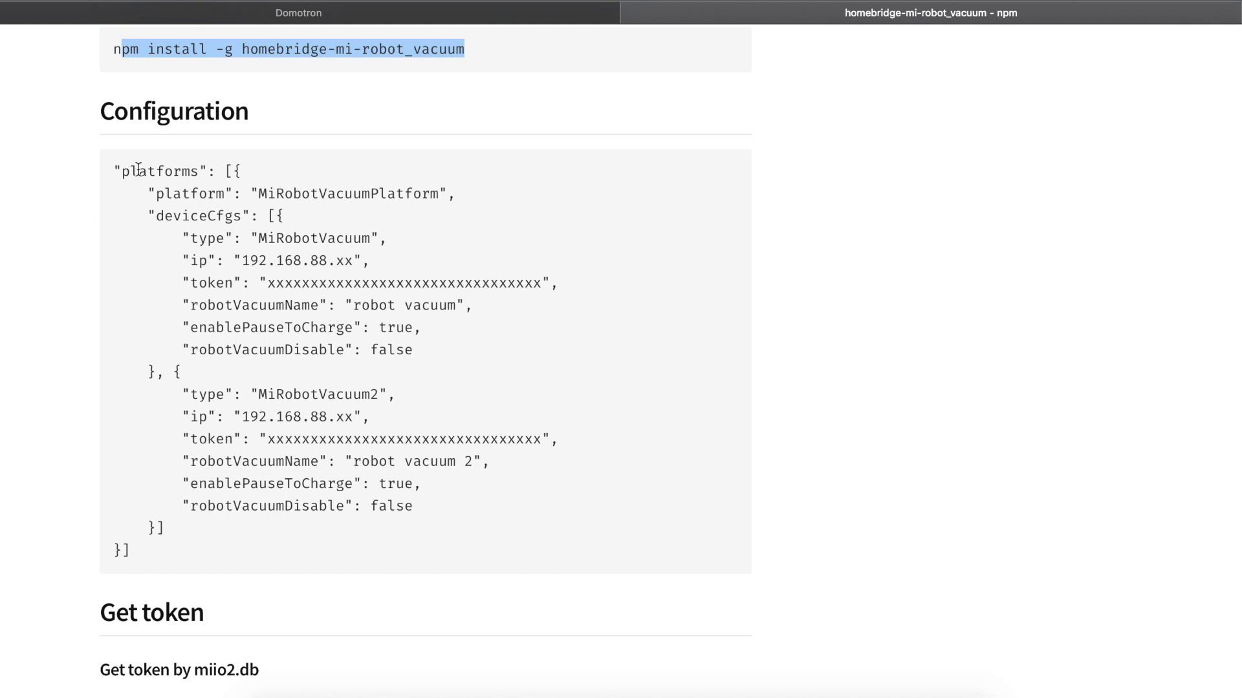
mouse_move(252, 177)
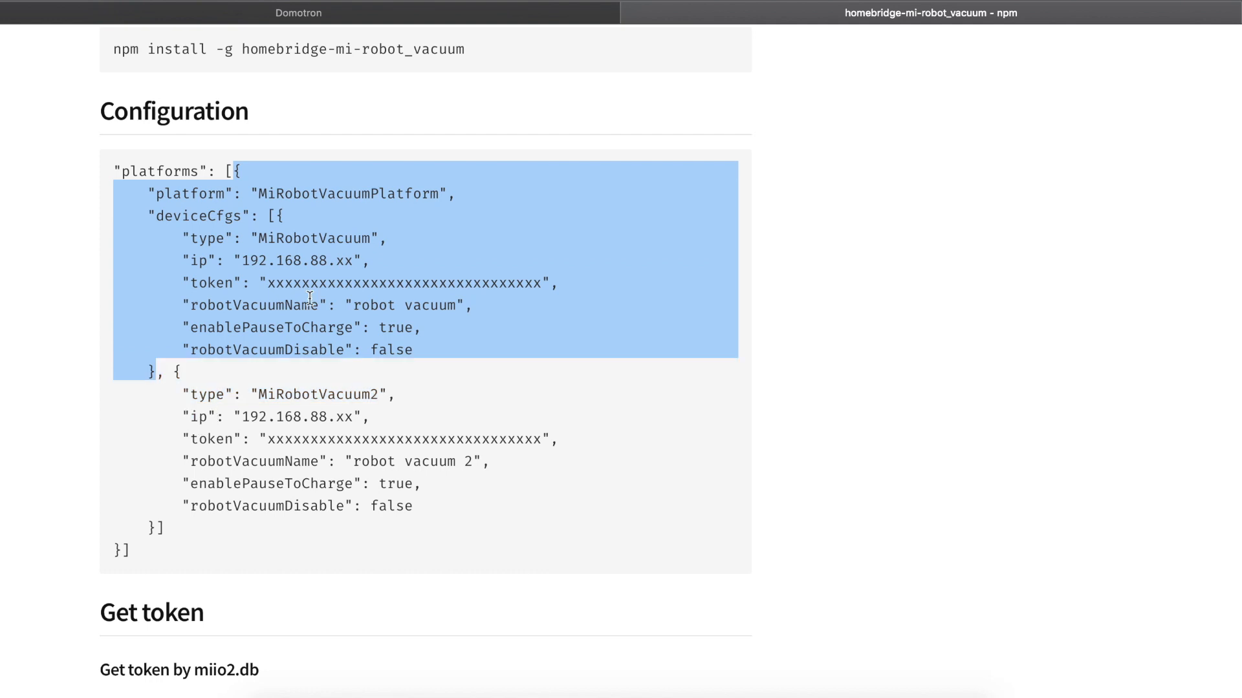
click(238, 171)
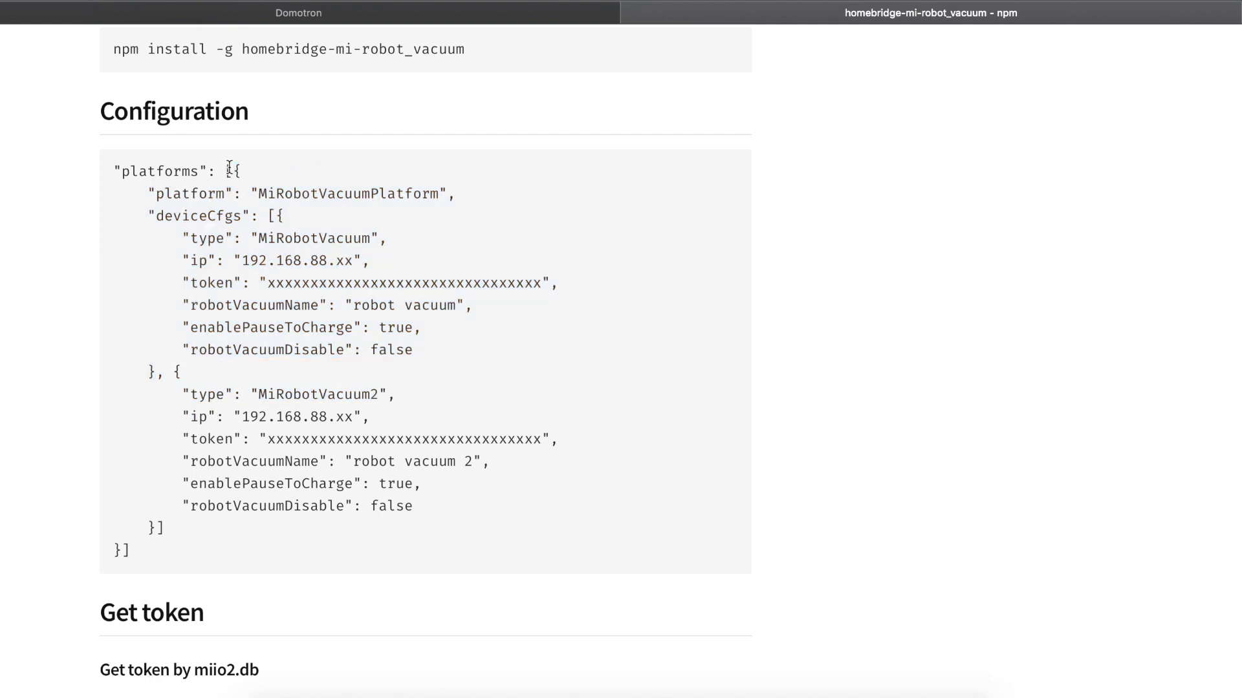
drag(227, 168, 138, 519)
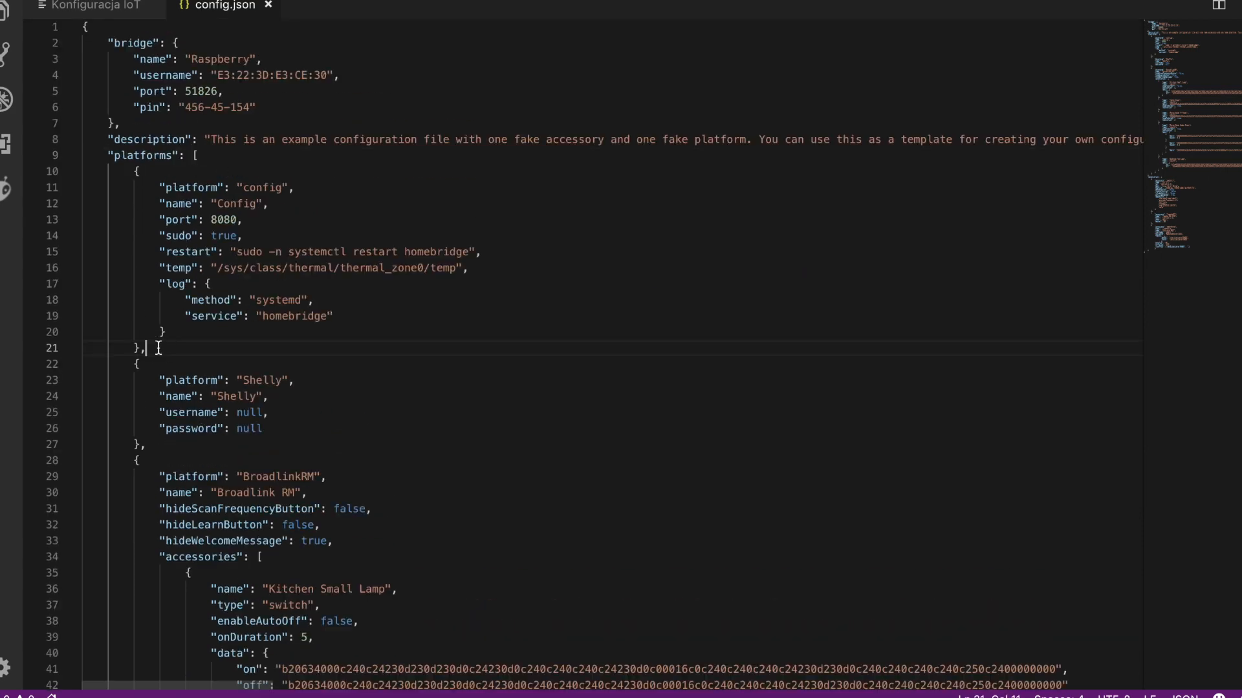
Paste the MiRobotVacuumPlatform block into config.json and remove the MiRobotVacuum2 entry
key(Enter)
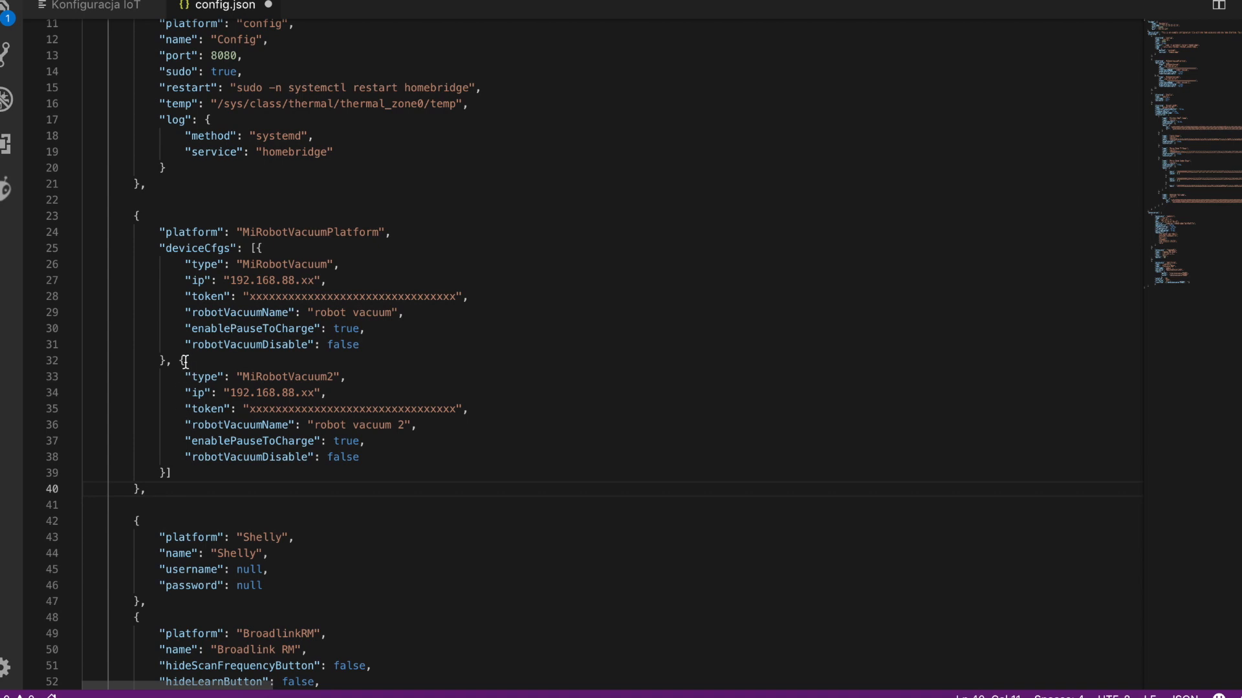
mouse_move(184, 360)
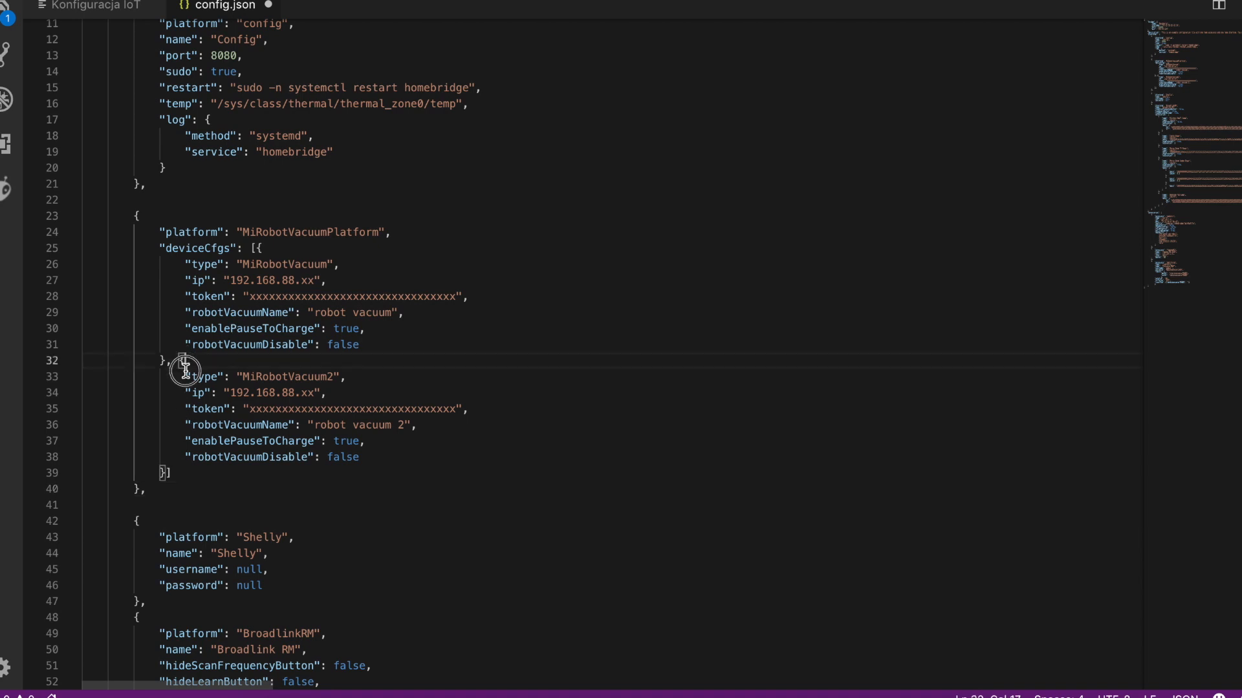
drag(186, 376, 186, 441)
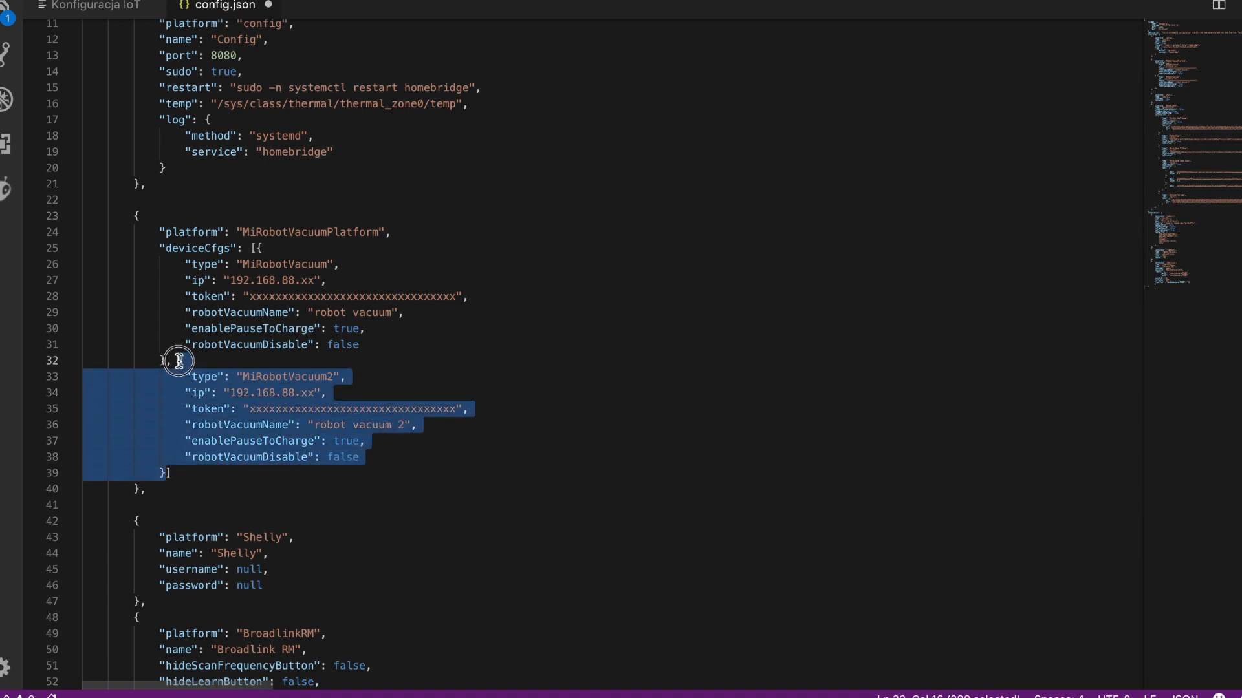
key(Delete)
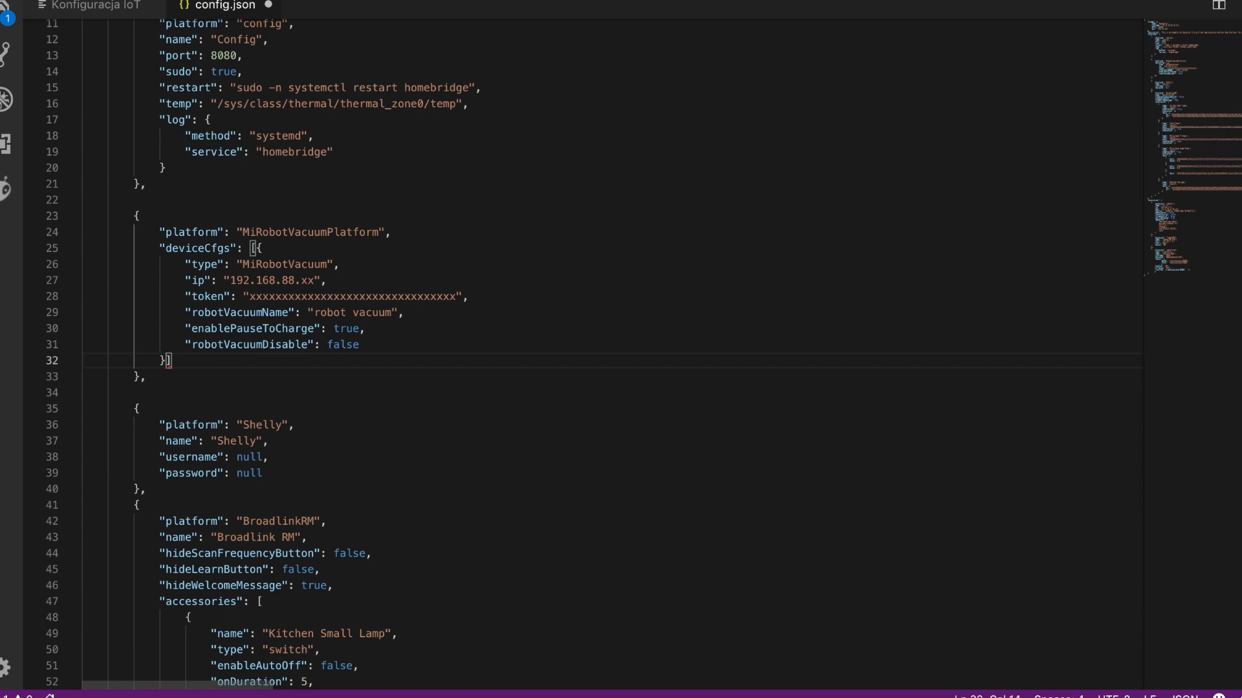
click(210, 344)
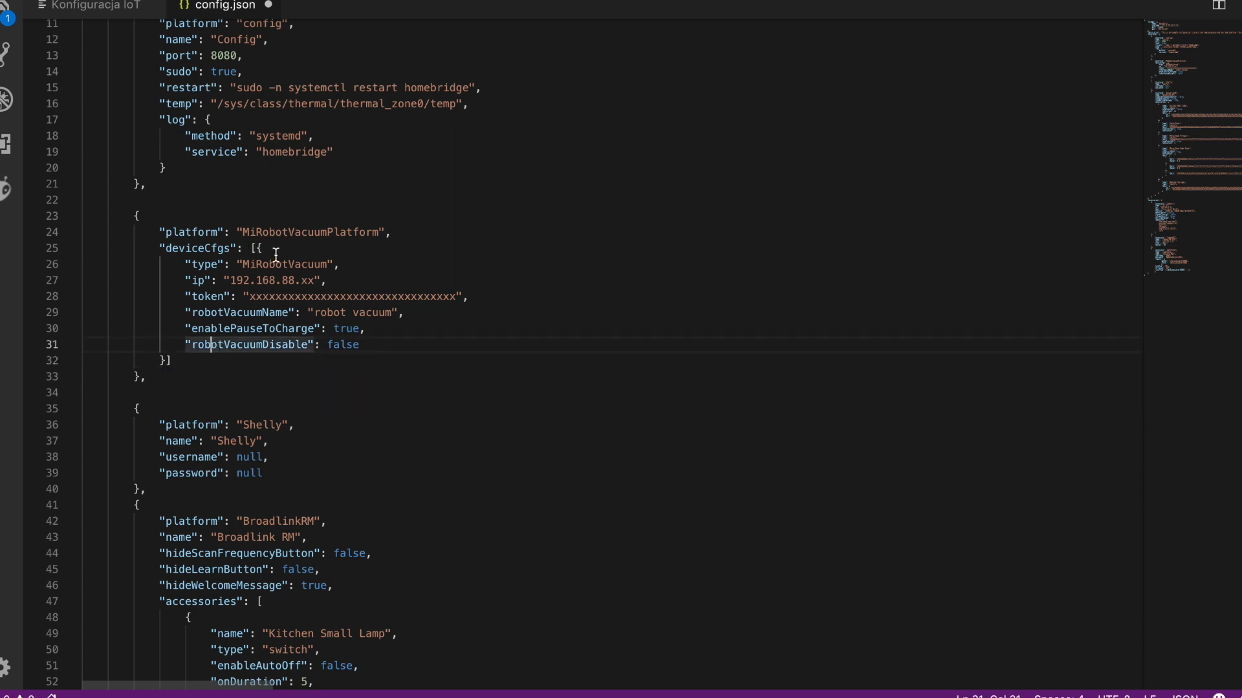
mouse_move(326, 281)
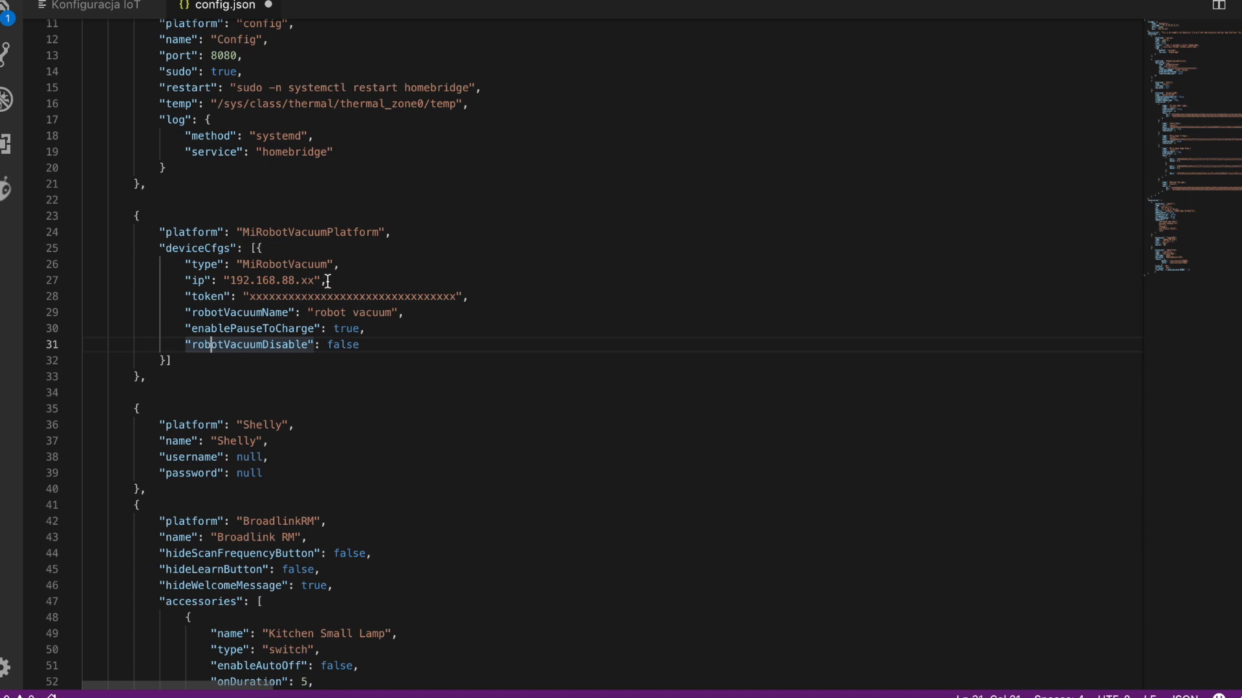
mouse_move(231, 264)
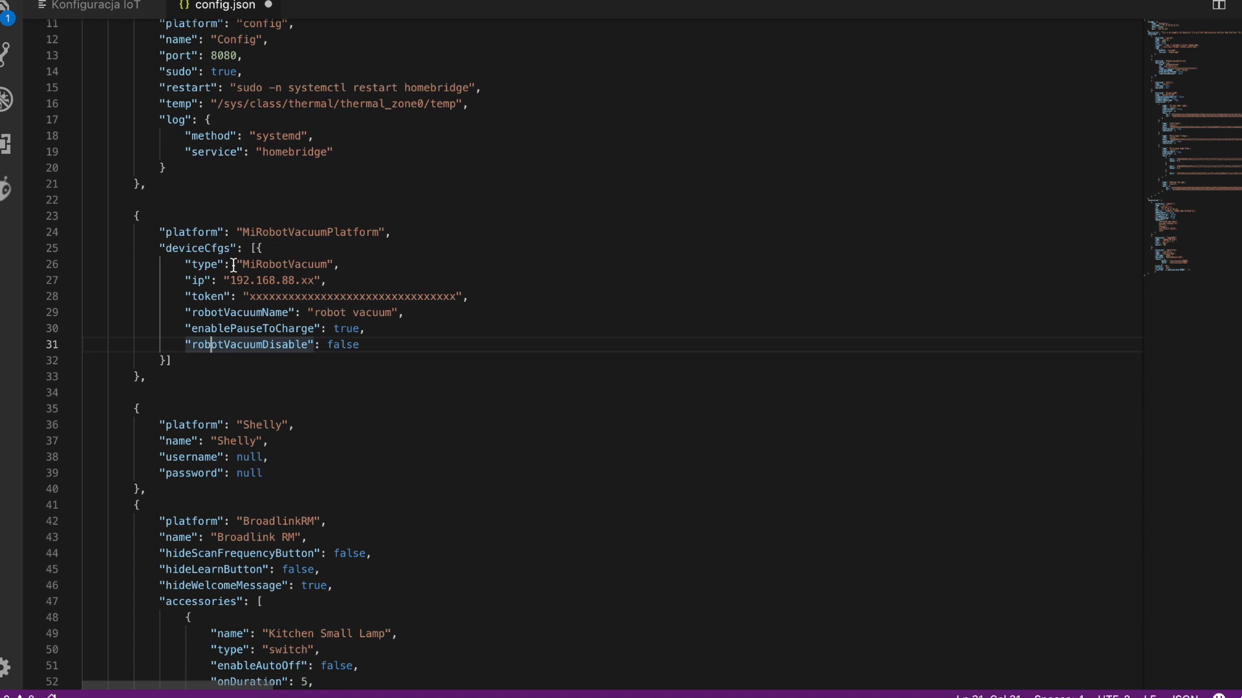
mouse_move(361, 312)
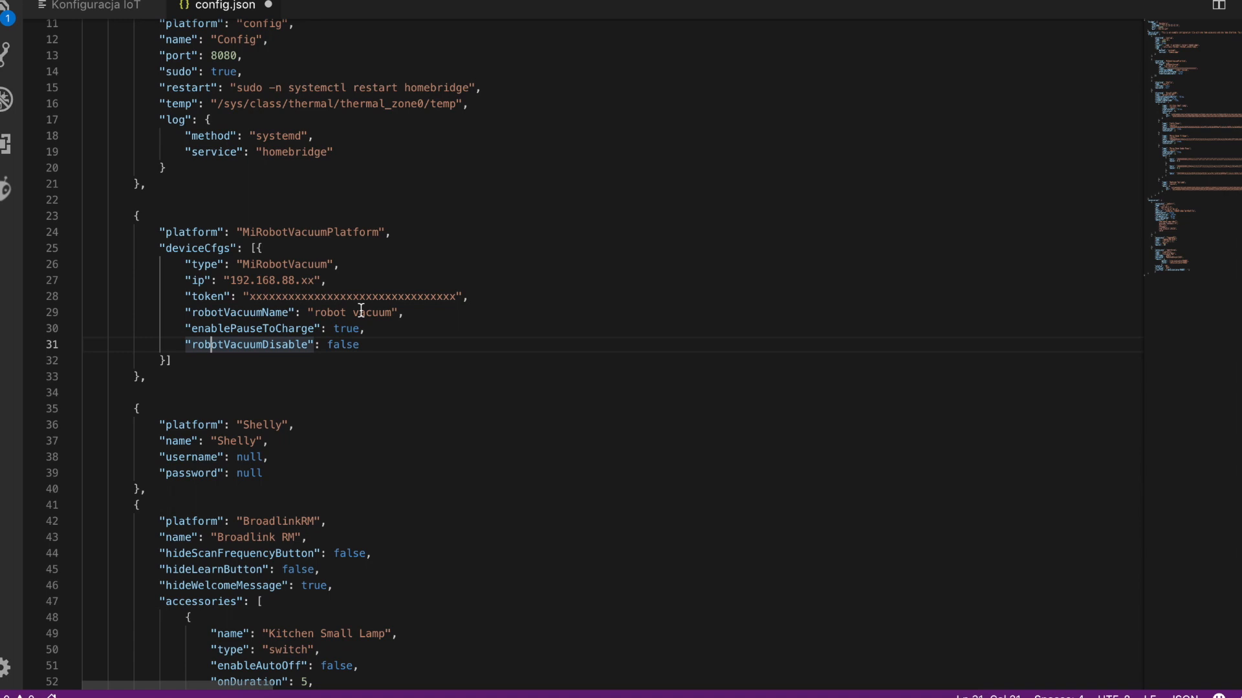
mouse_move(581, 637)
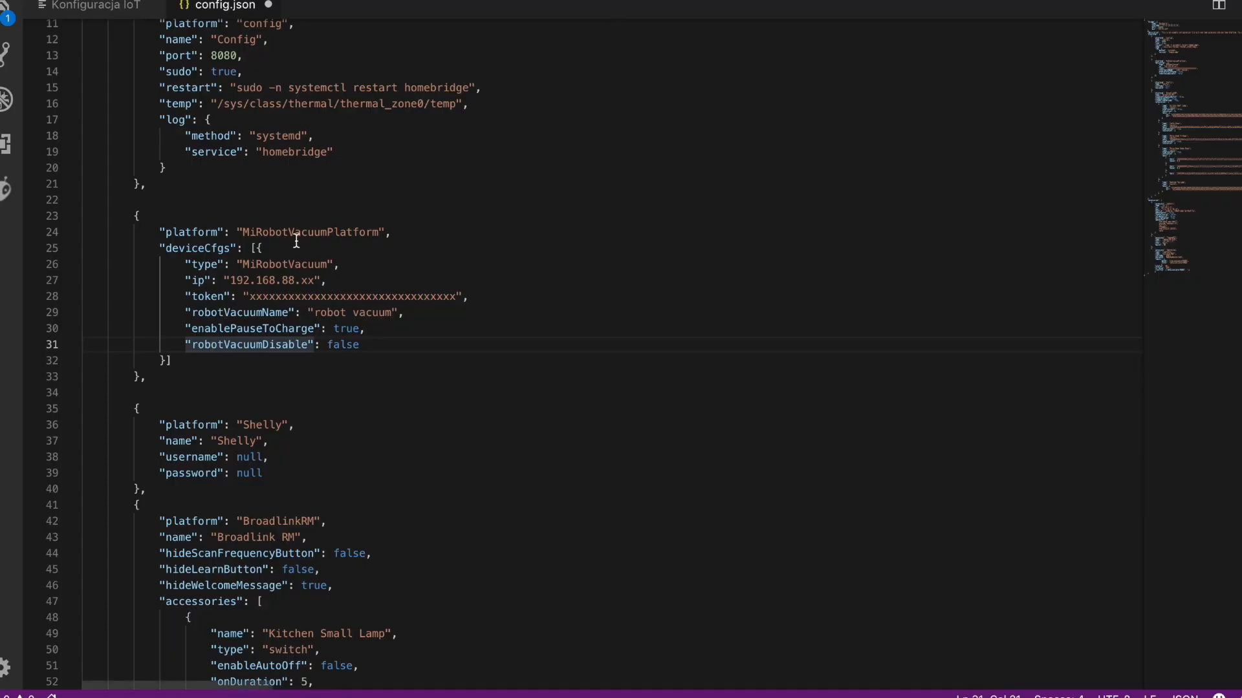
Replace the vacuum entry's placeholder IP with 192.168.1.5
double_click(261, 279)
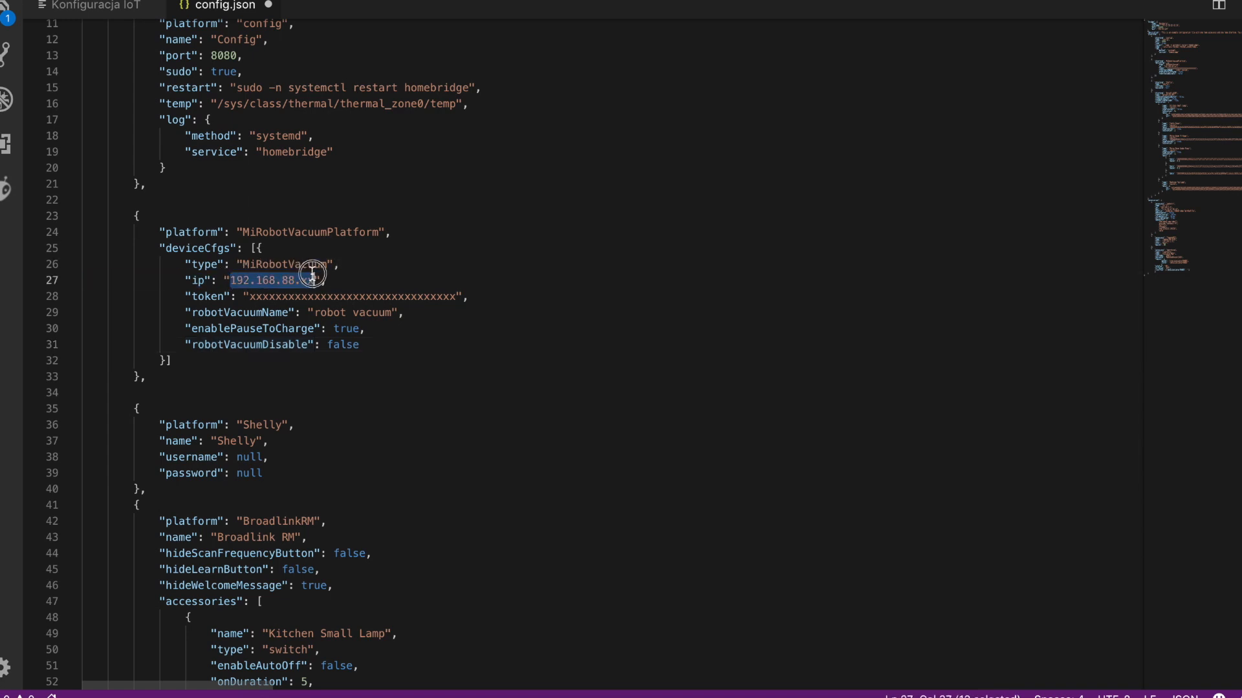
text(192.168.1.5)
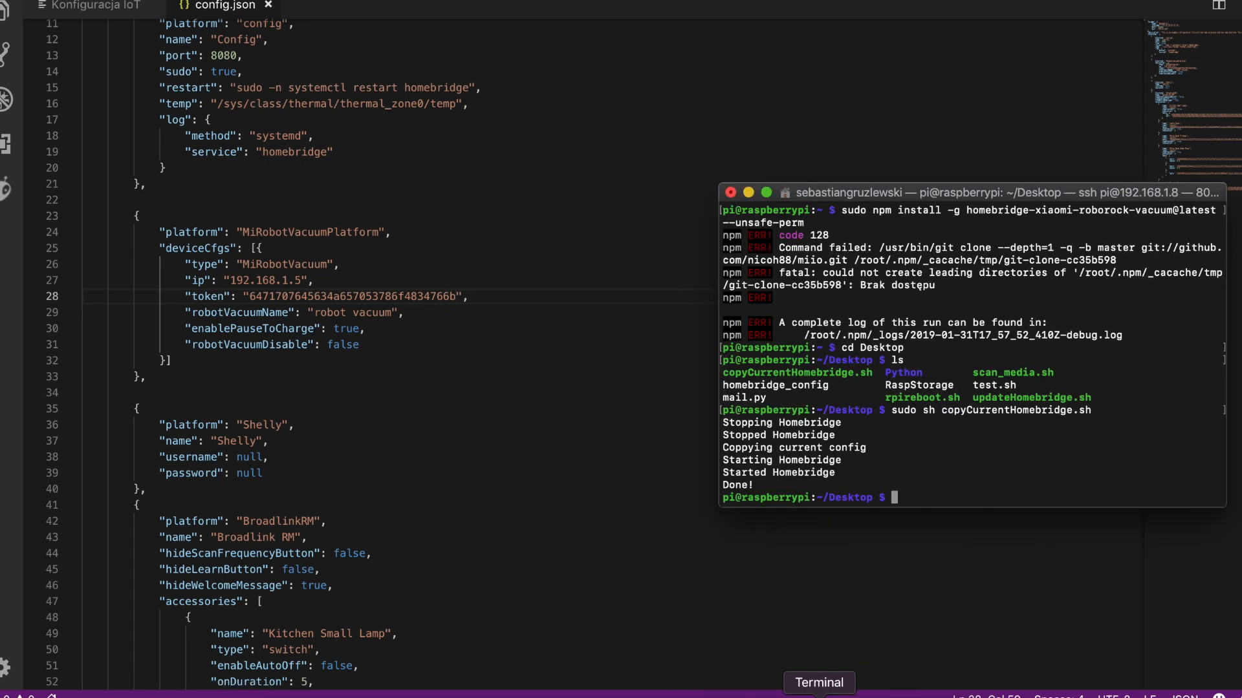
Run sudo sh updateHomebridge.sh to copy the edited config back and restart Homebridge
text(sudo sh copyCurrentHomebridge.sh)
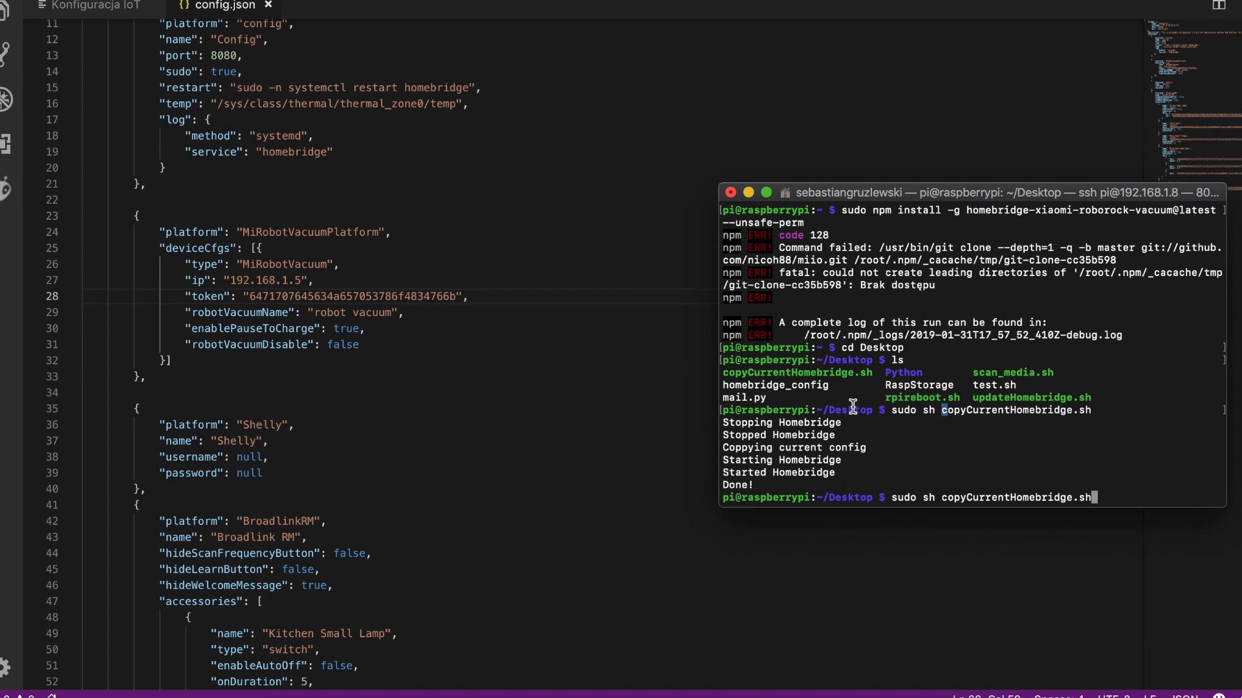
mouse_move(967, 393)
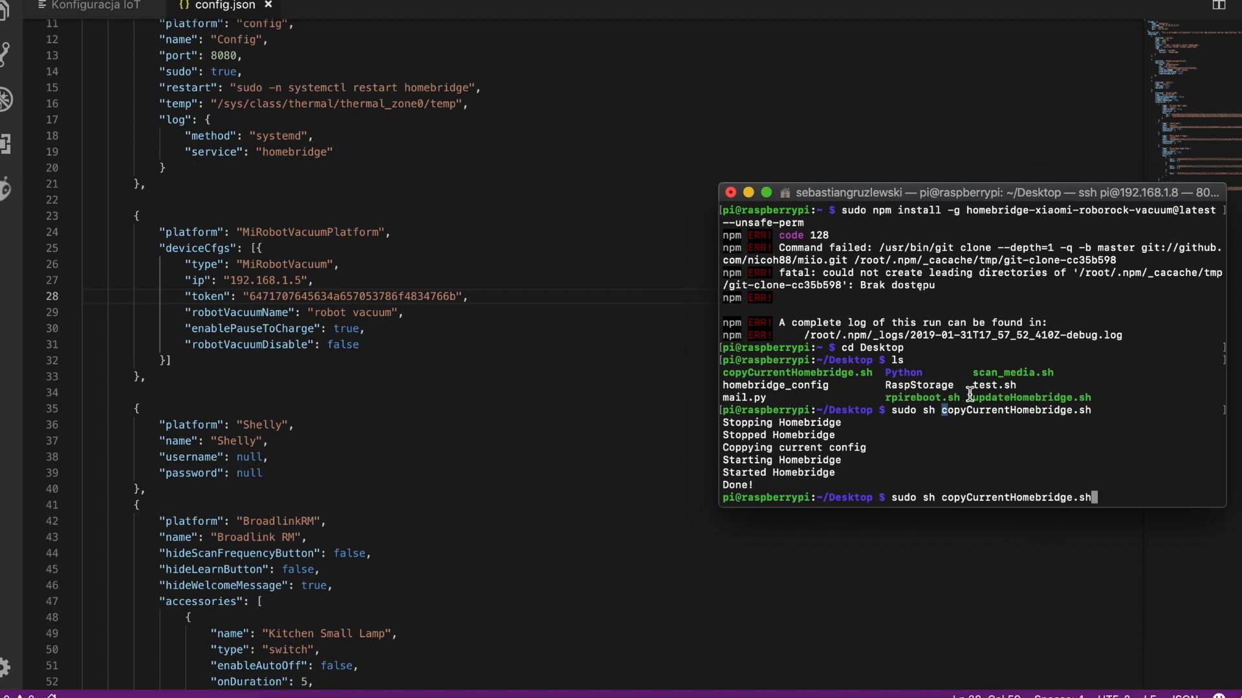
double_click(1032, 398)
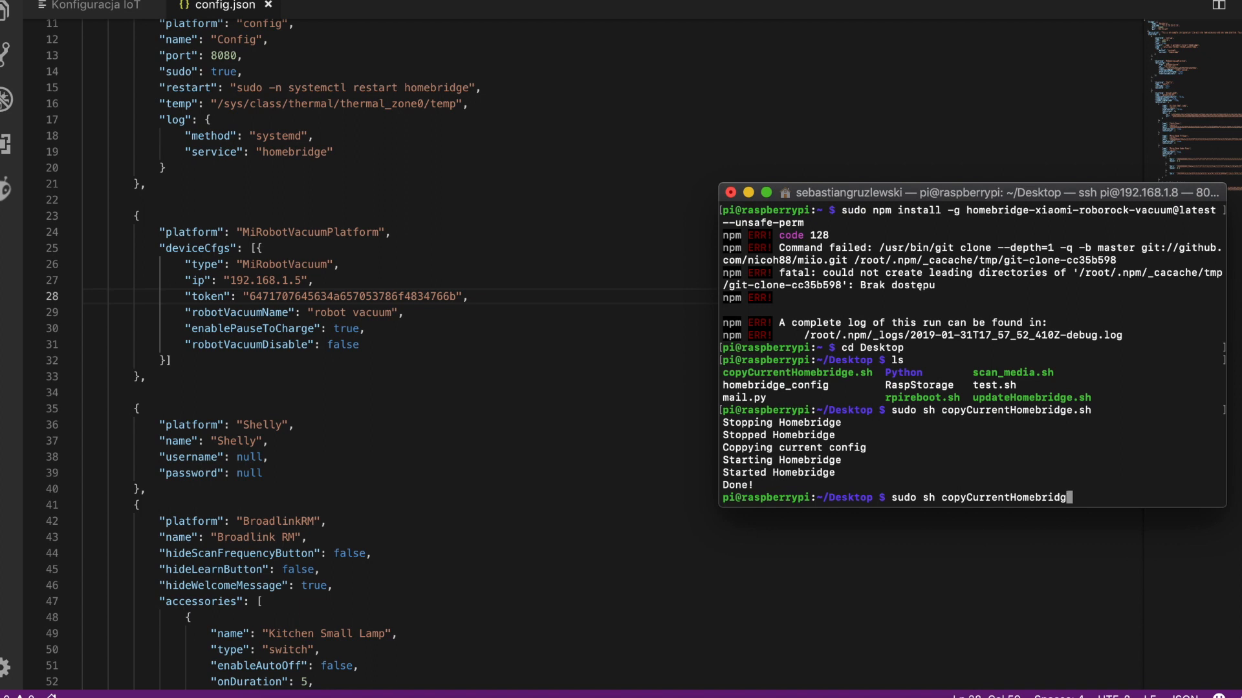
key(ctrl+u)
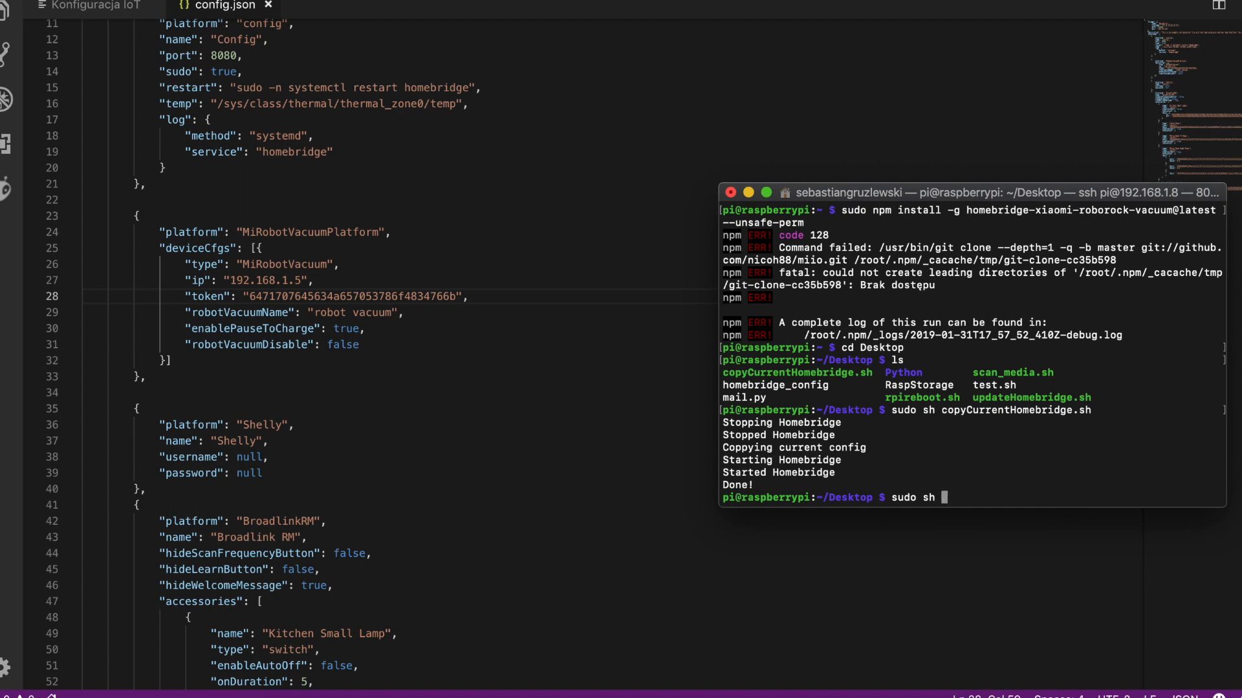
text(updateHomebridge.sh)
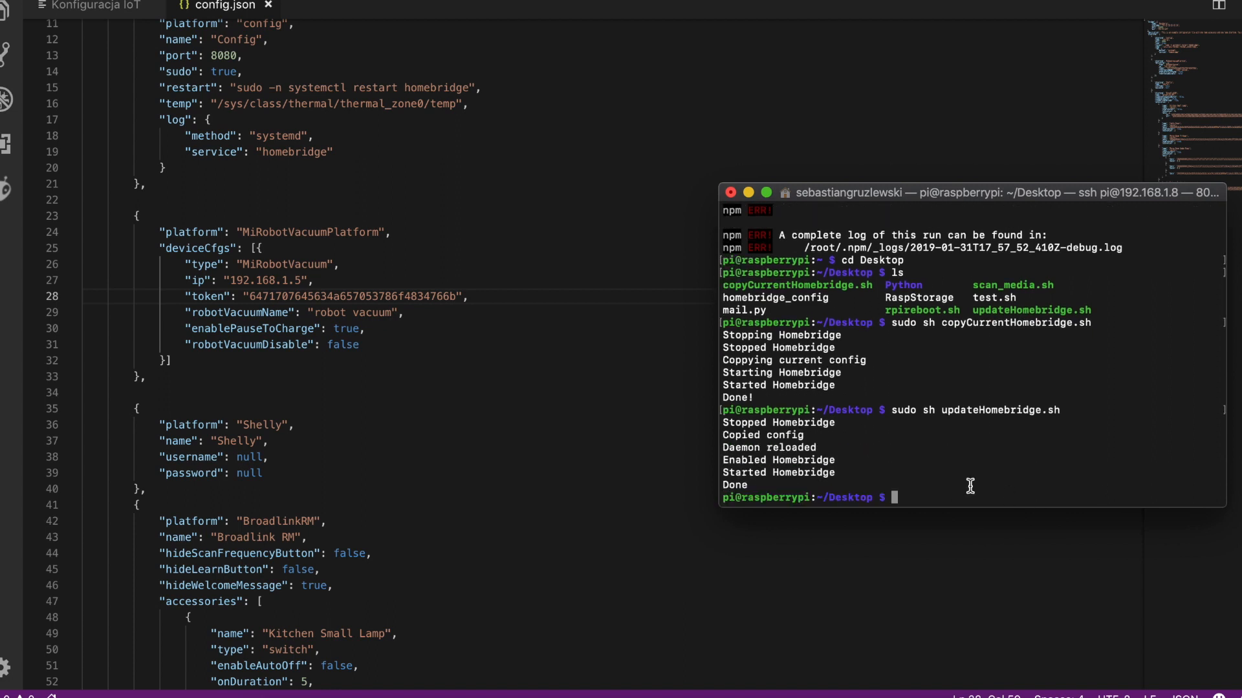
click(298, 12)
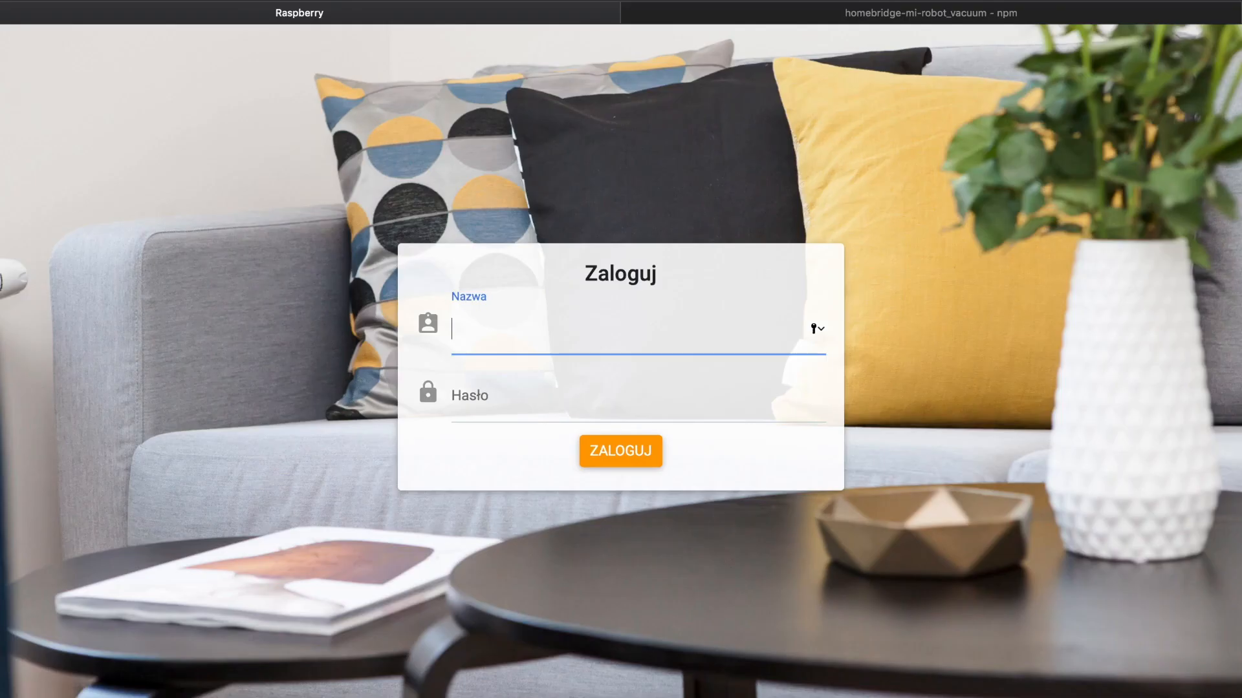
Log in as admin and review the Akcesoria page listing devices by room
text(admin)
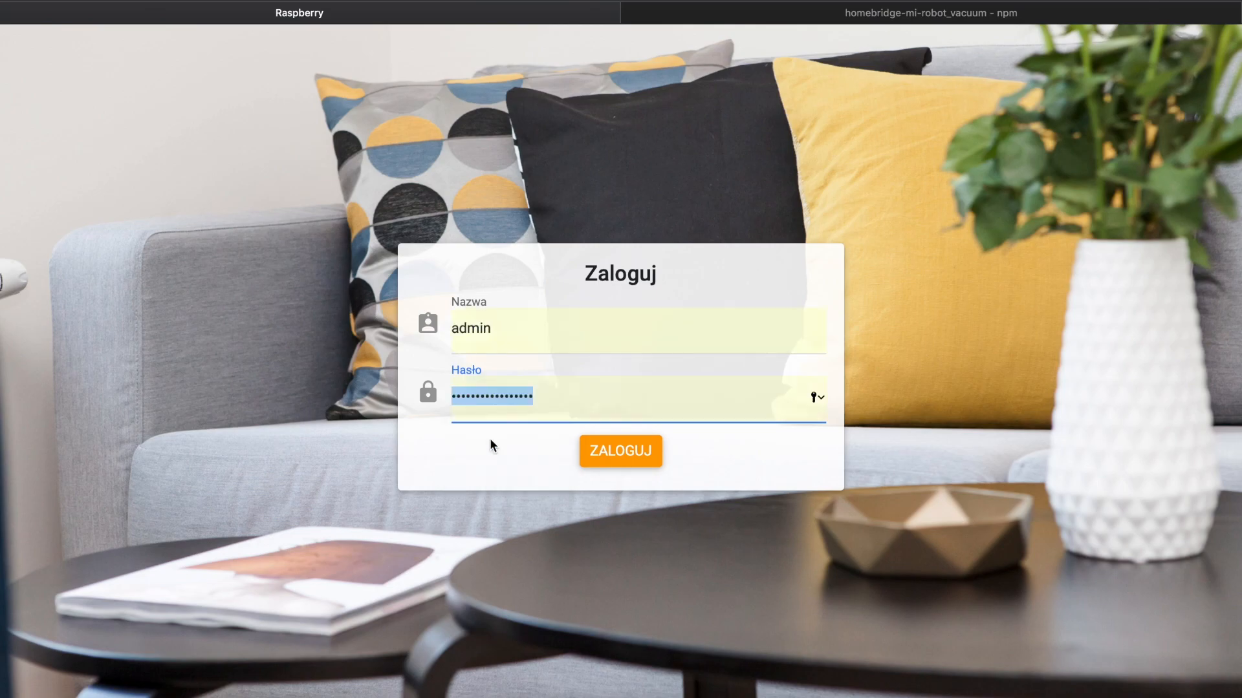
click(620, 450)
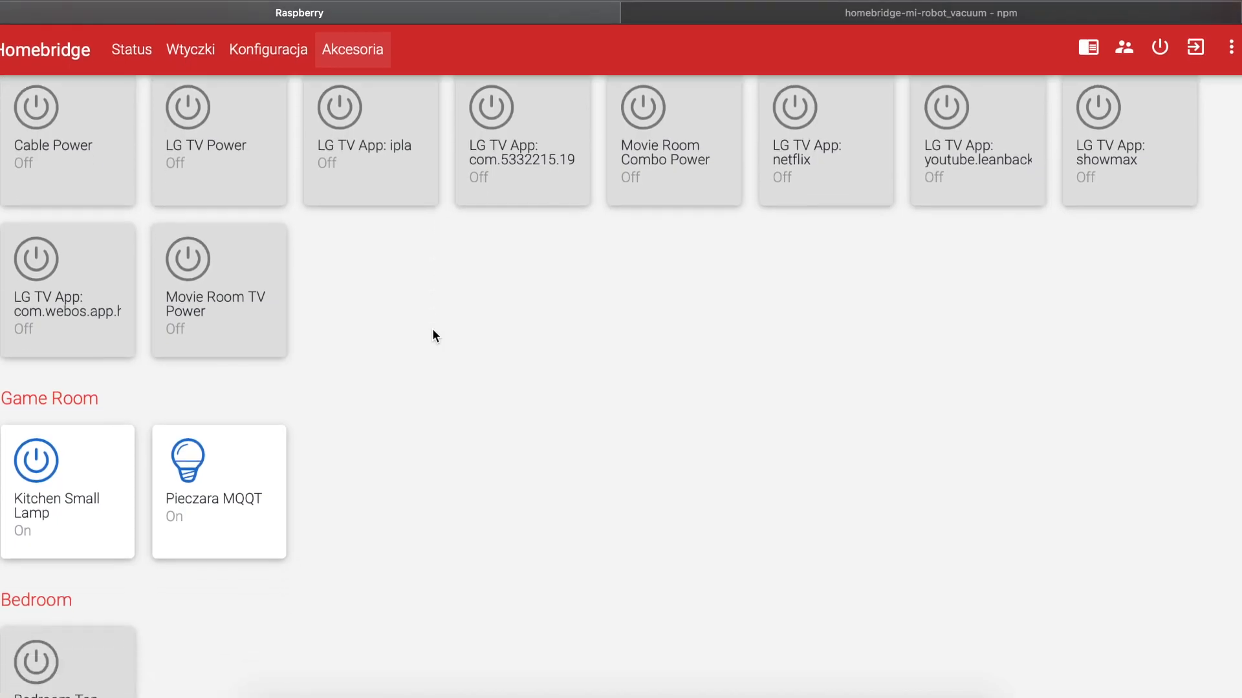
scroll(down, 3)
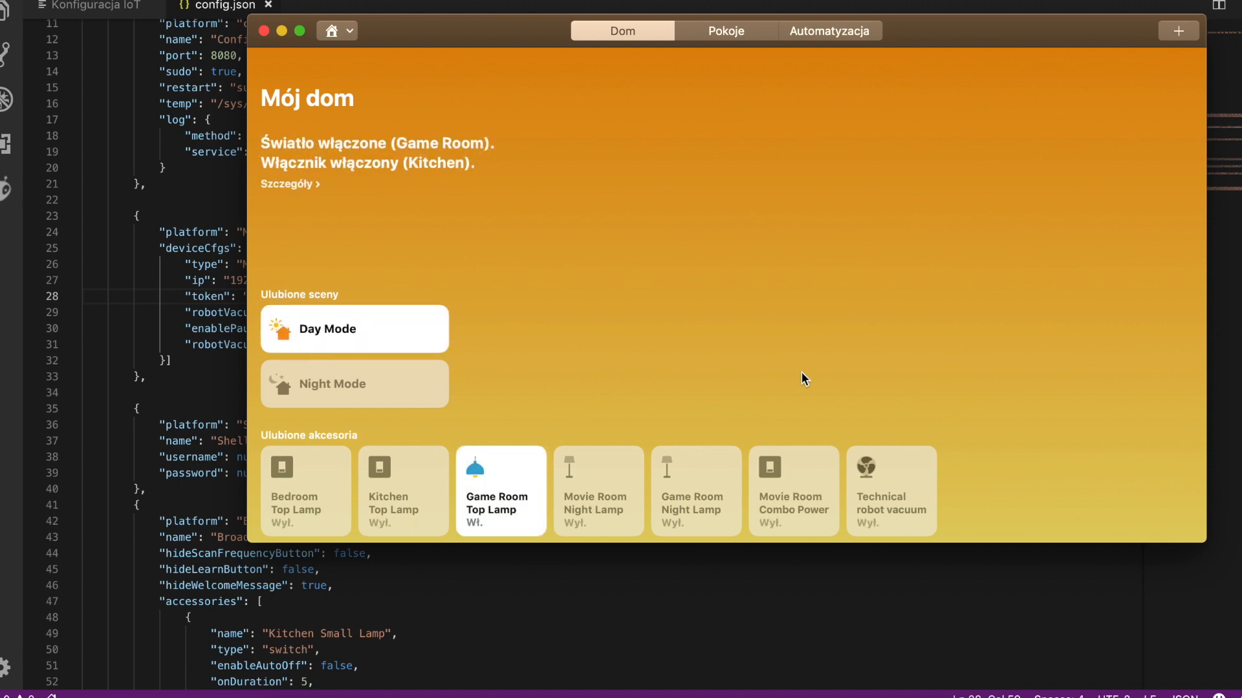
mouse_move(895, 468)
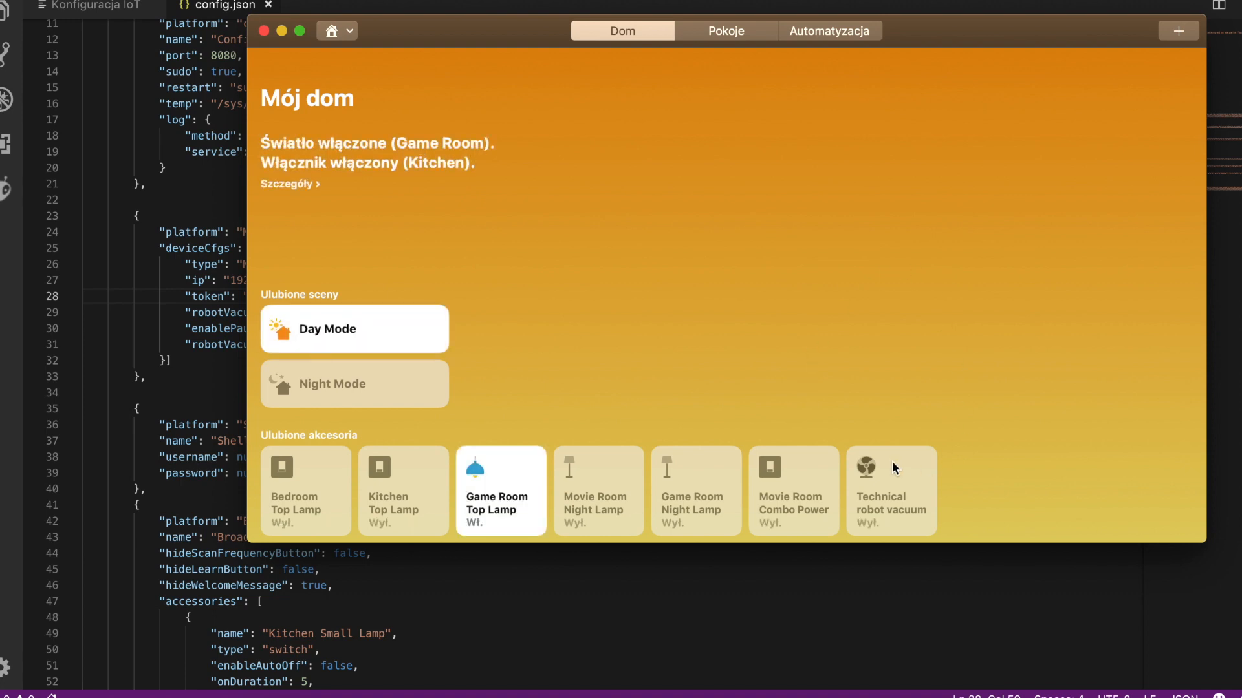
mouse_move(904, 538)
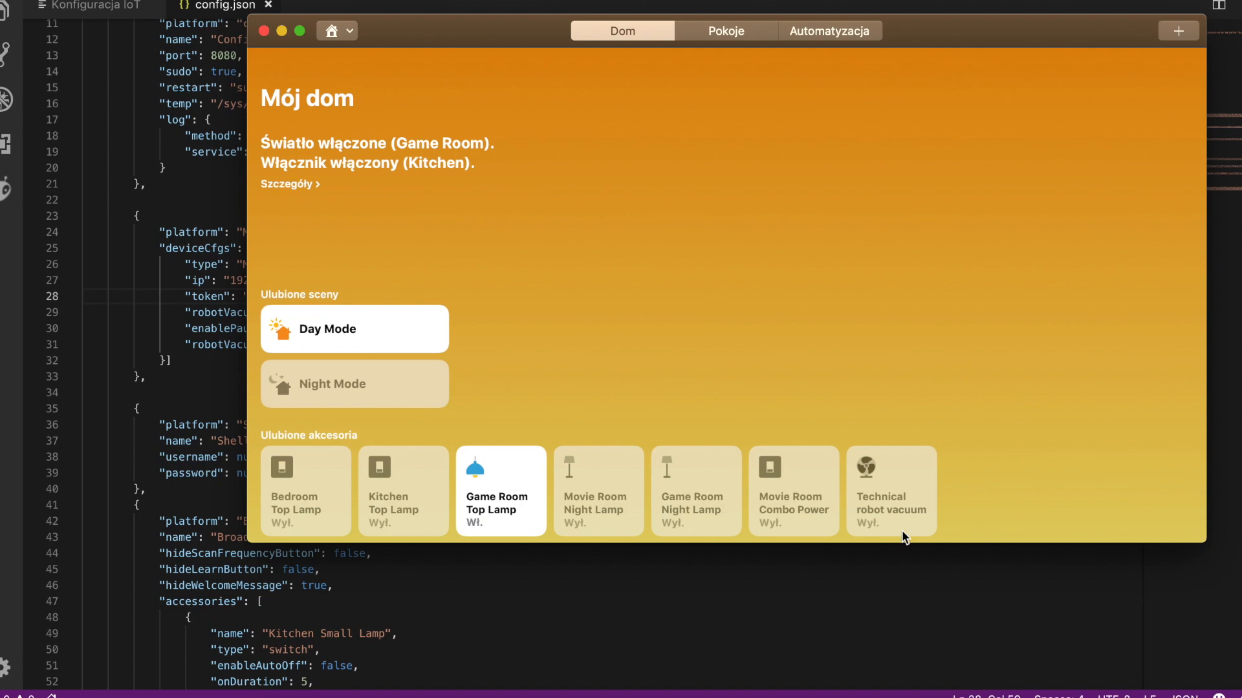
mouse_move(908, 504)
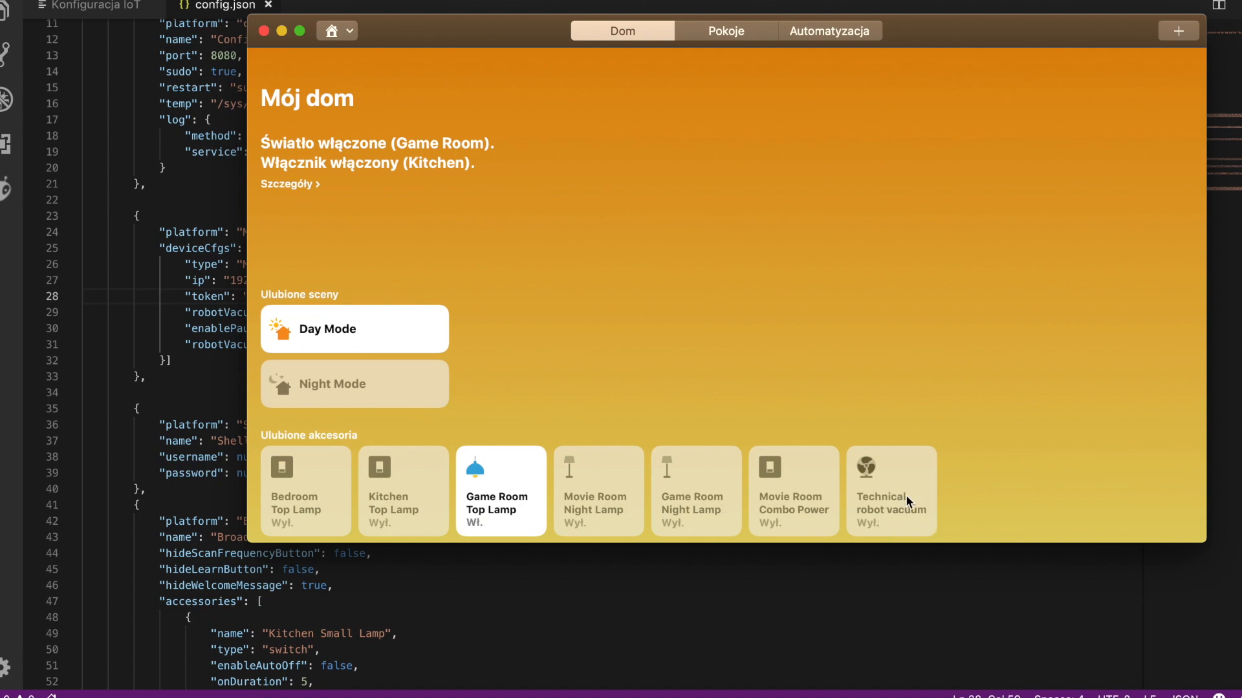
mouse_move(885, 486)
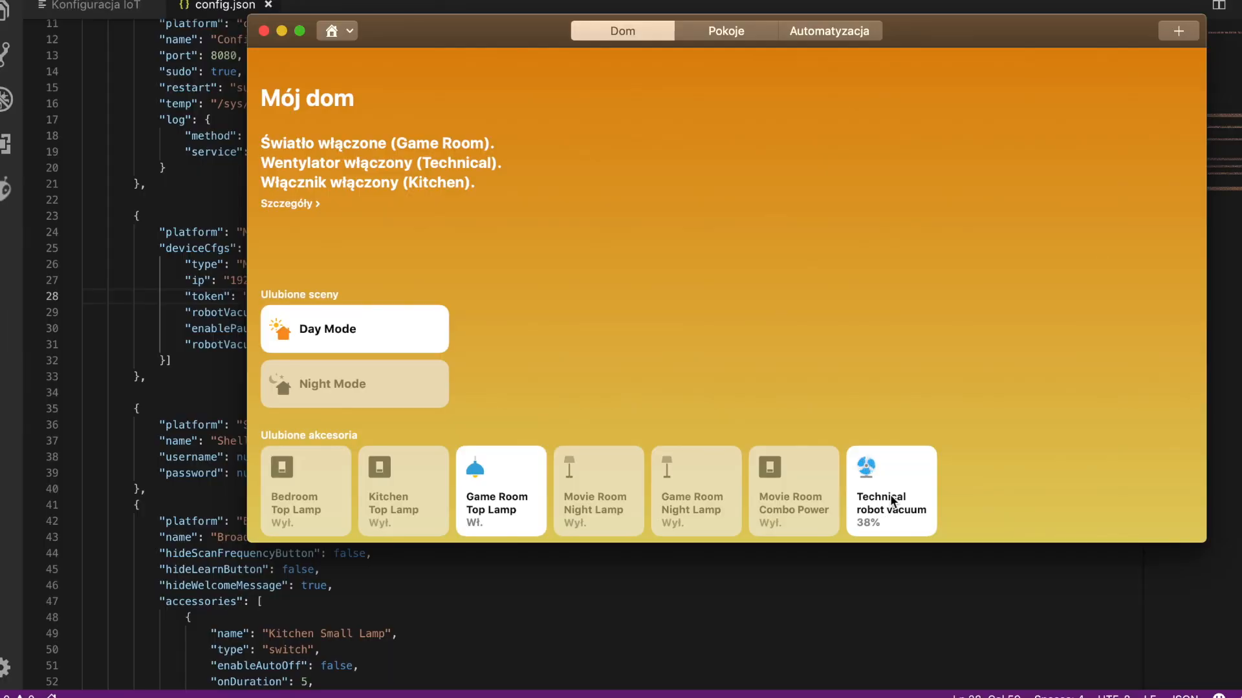
Switch the Technical robot vacuum tile on, then back off in Apple Home
click(890, 490)
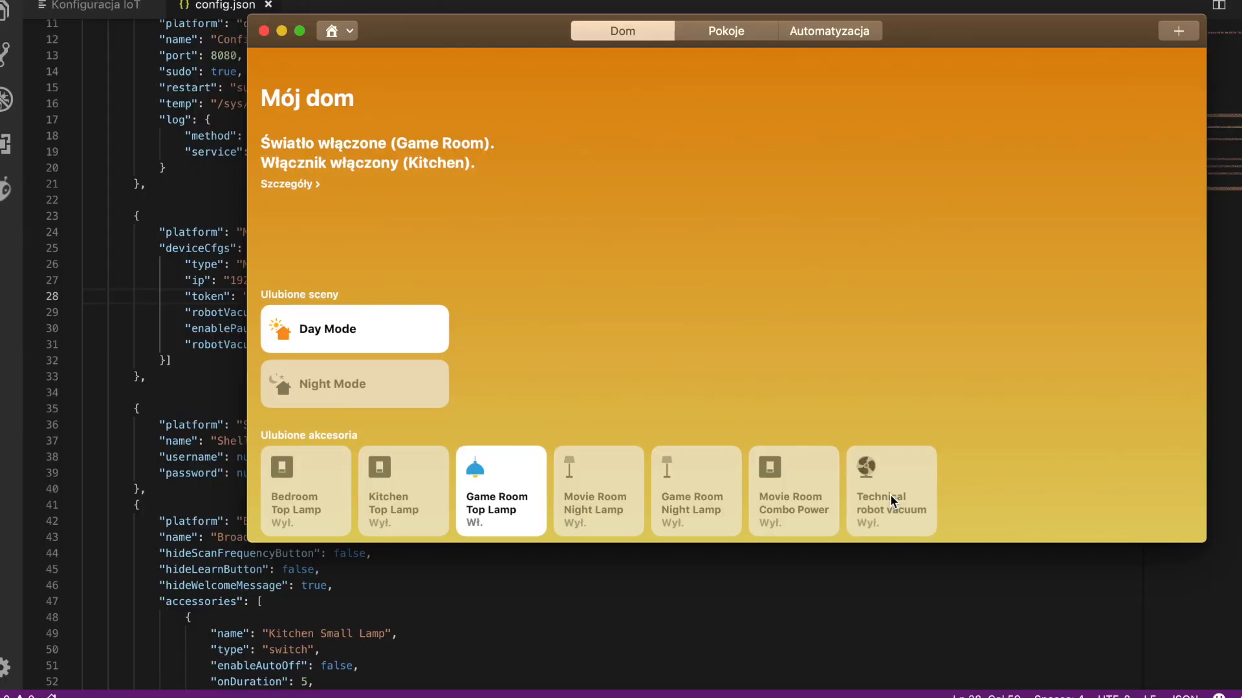